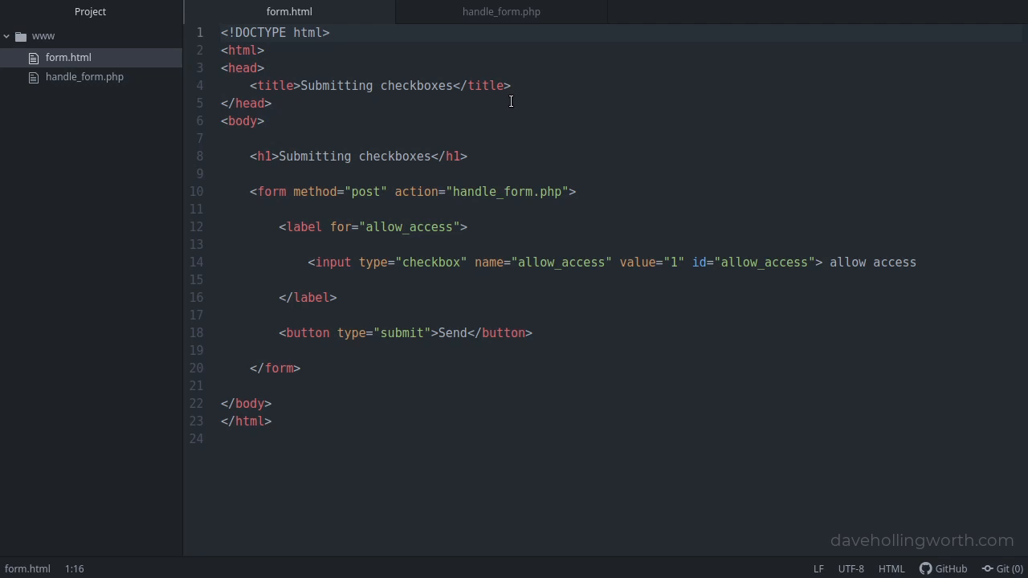
mouse_move(365, 109)
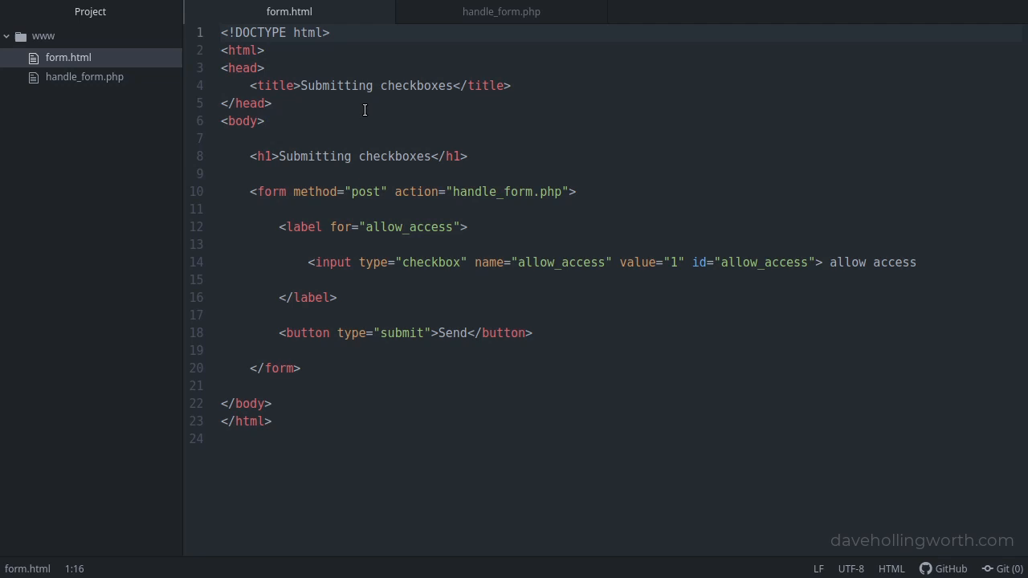
Step: Review form.html in Atom, noting the form posts to handle_form, then switch to Firefox
click(274, 103)
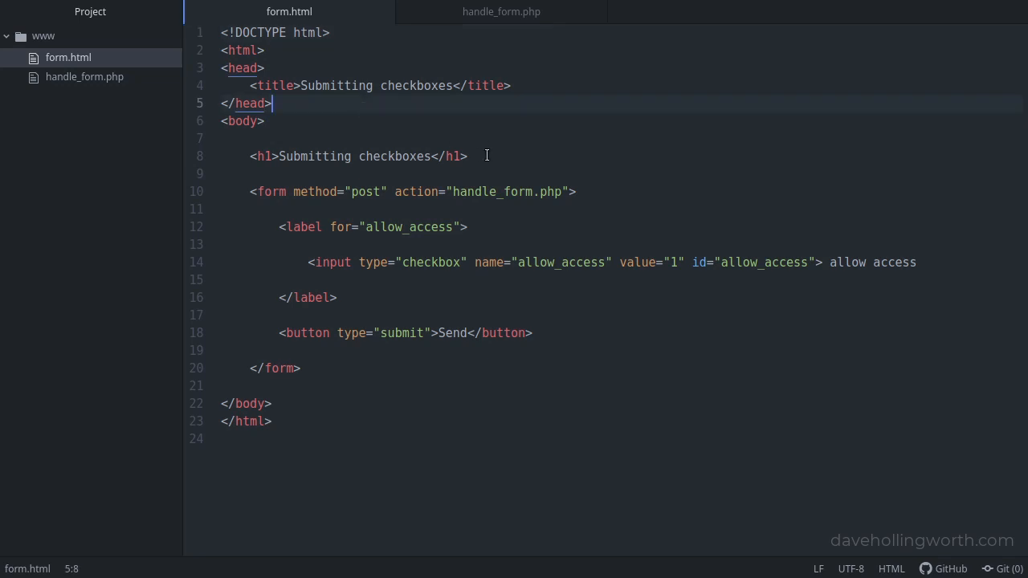
click(576, 191)
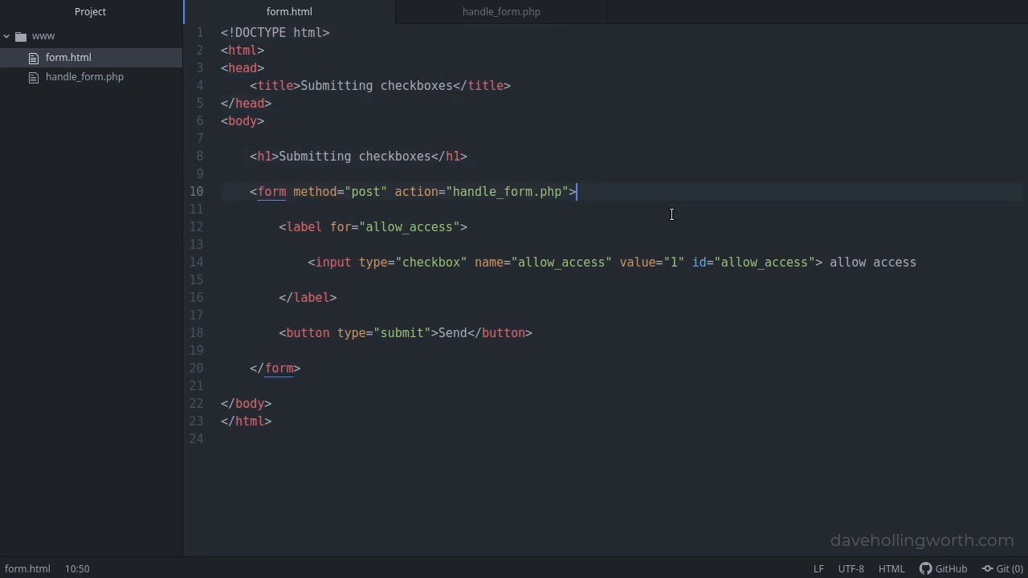
click(916, 262)
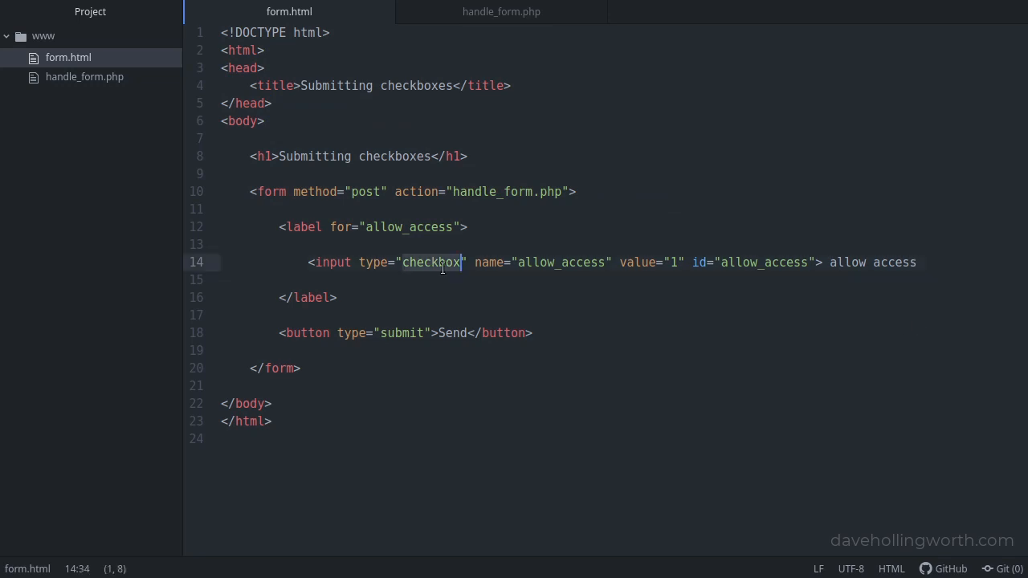
mouse_move(670, 265)
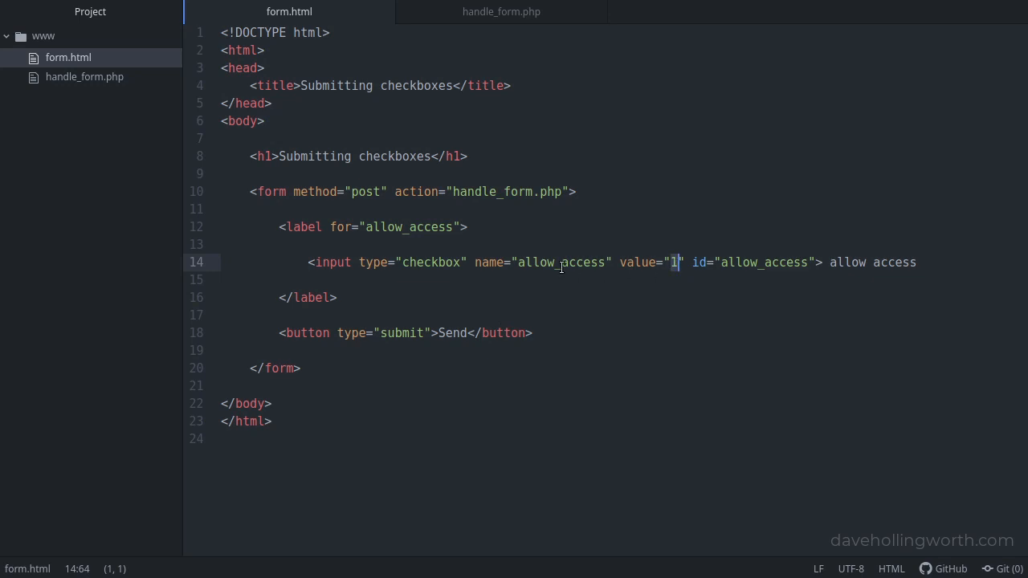
double_click(559, 261)
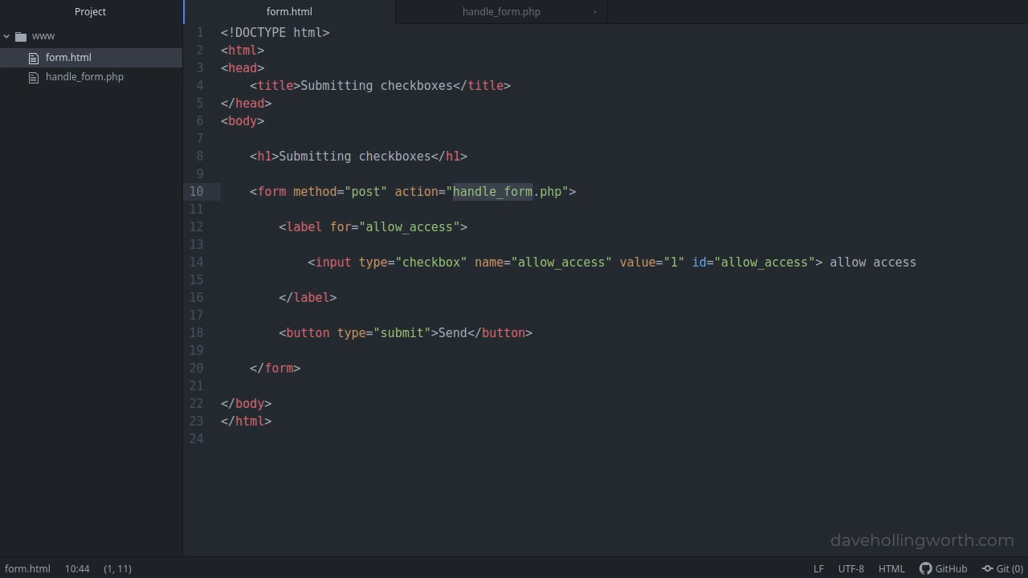
click(501, 11)
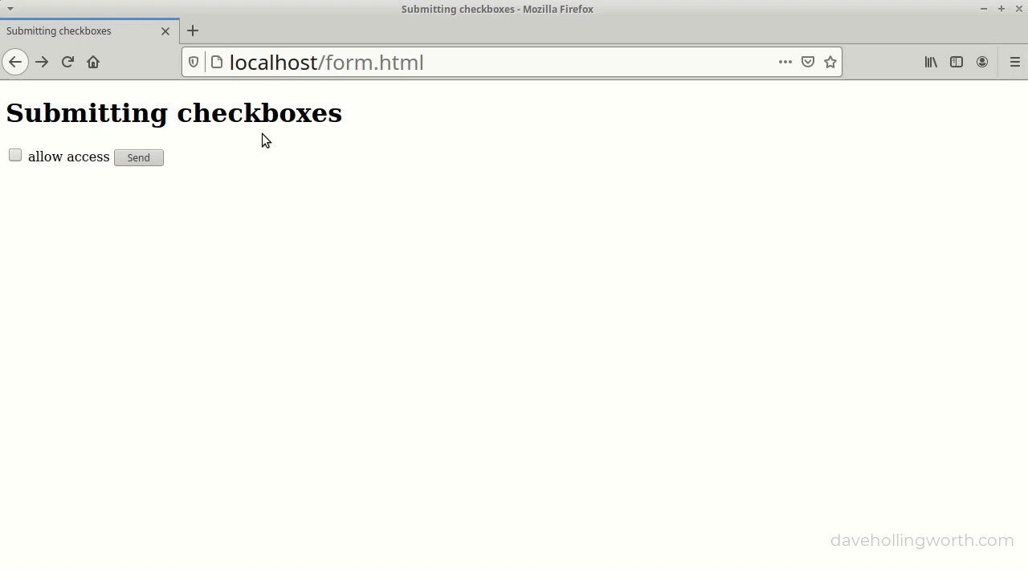
mouse_move(244, 145)
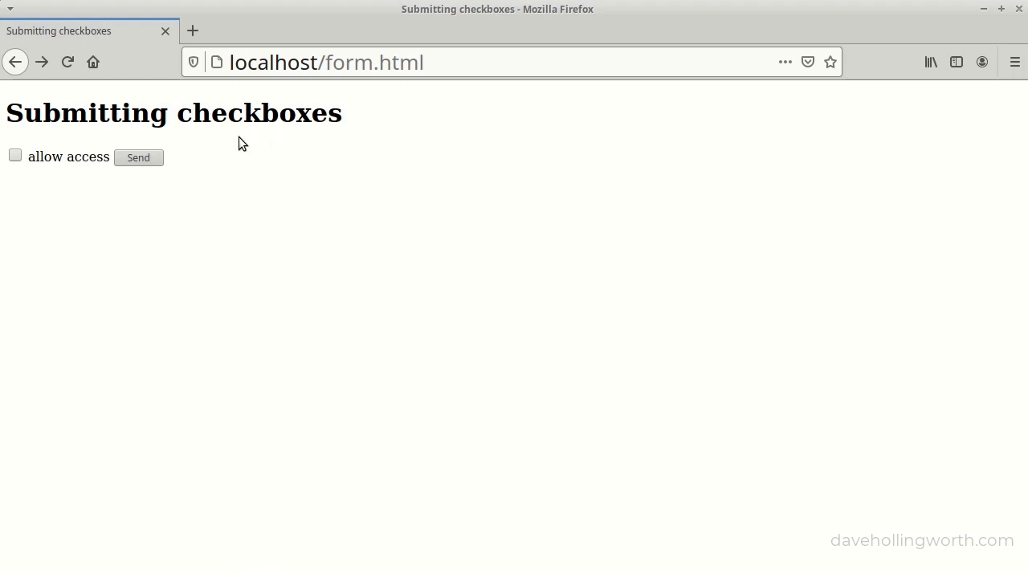
Step: Submit the form with allow access ticked and confirm the output shows allow_access => 1
click(14, 154)
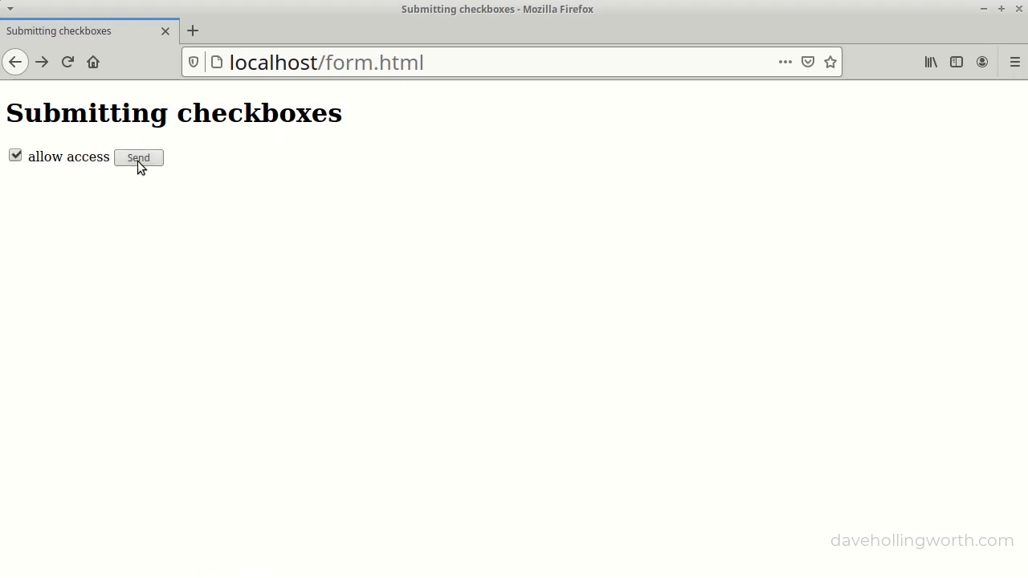
click(139, 157)
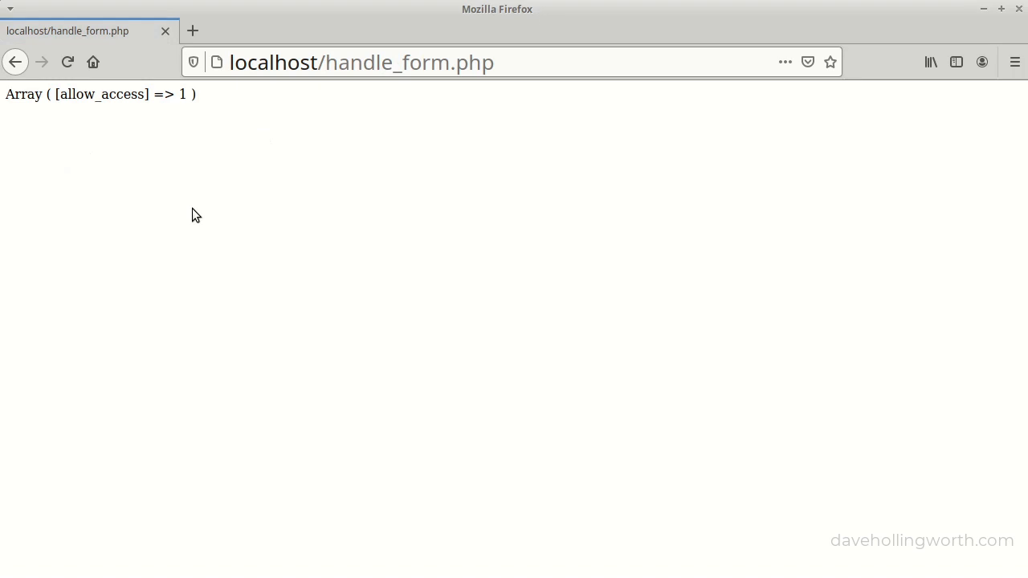
mouse_move(113, 125)
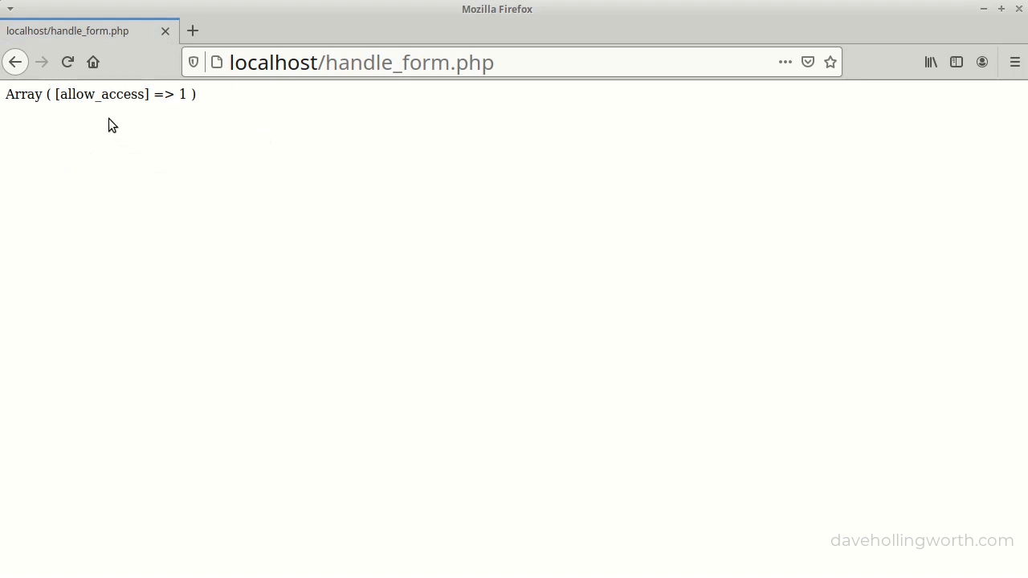
double_click(103, 93)
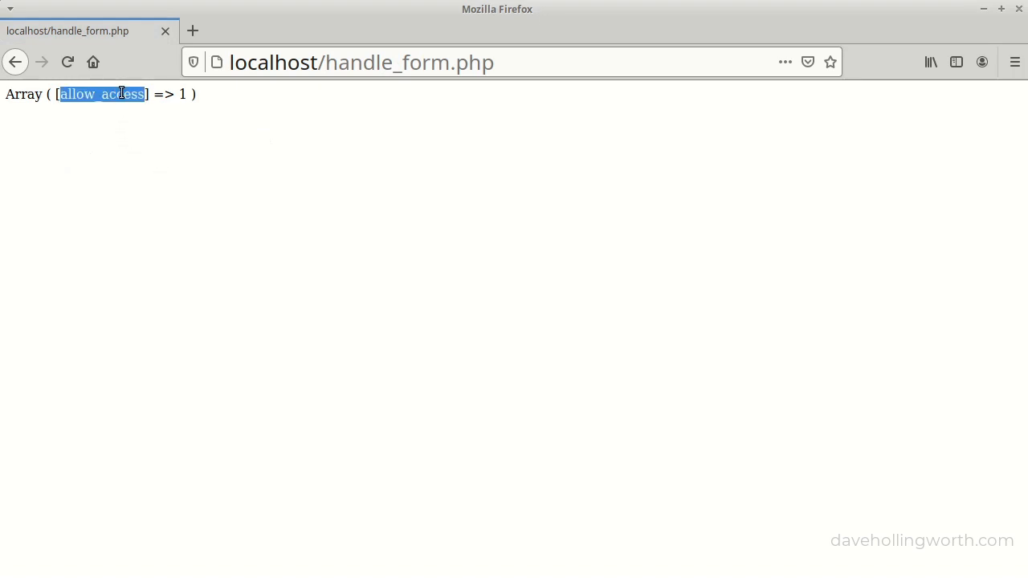
mouse_move(142, 158)
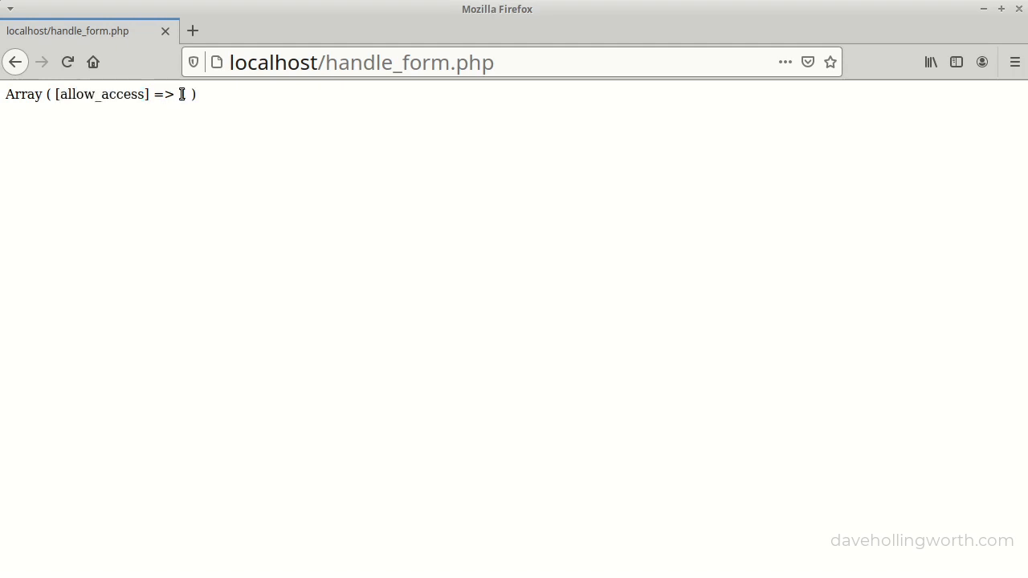
double_click(182, 93)
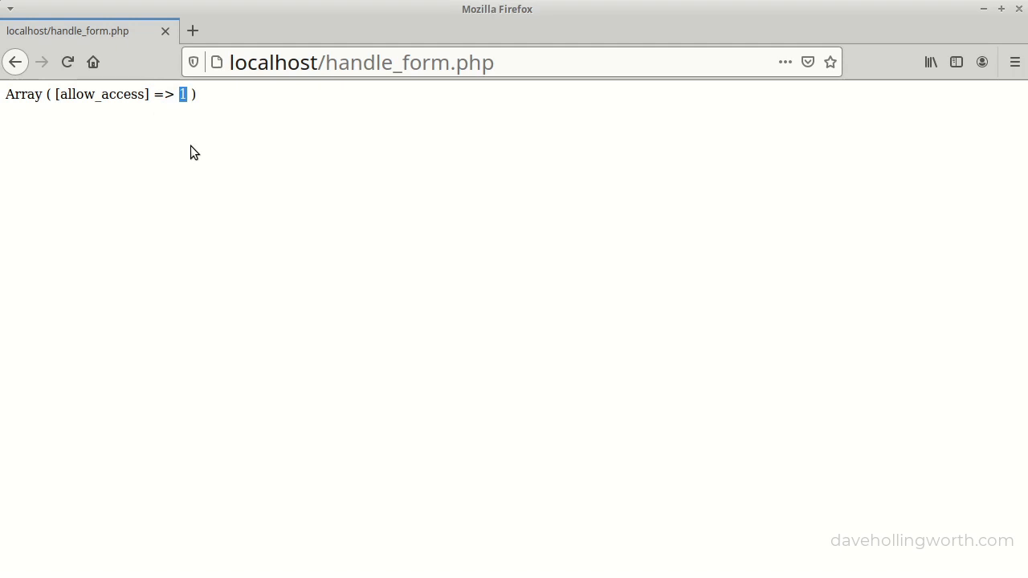
mouse_move(58, 83)
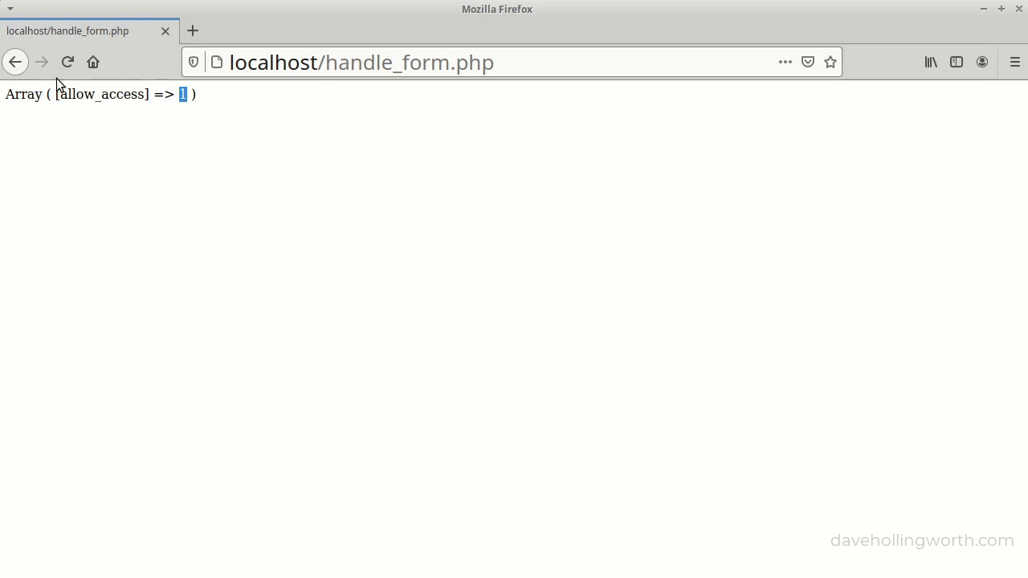
Step: Return to the form and resubmit with allow access unticked, giving an empty Array
click(14, 61)
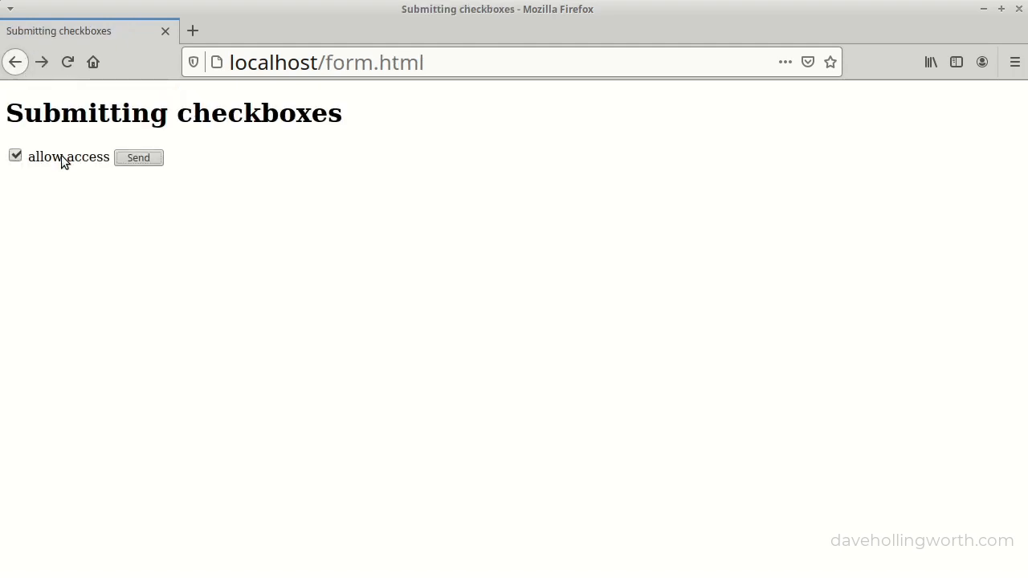
click(138, 157)
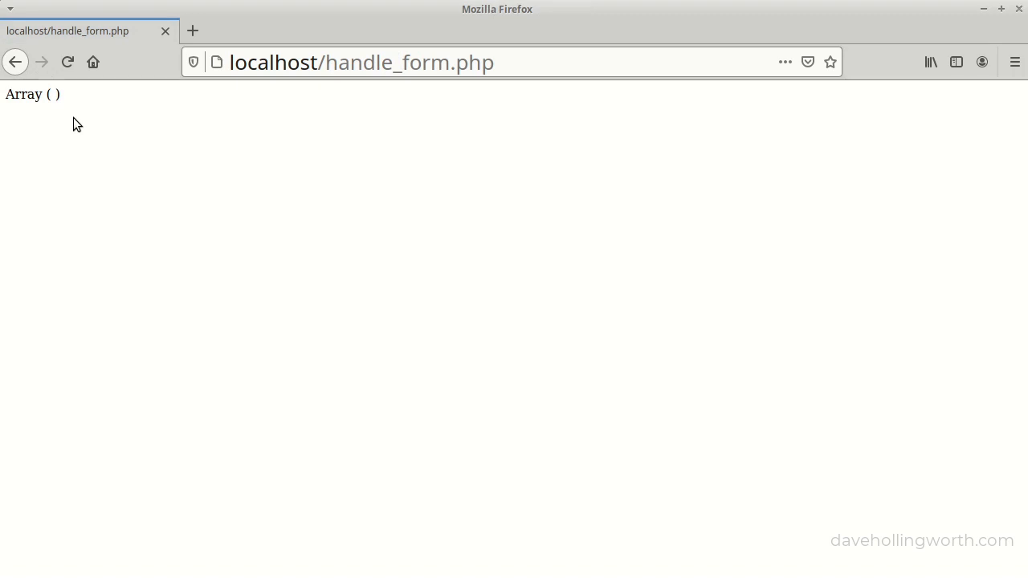
mouse_move(95, 111)
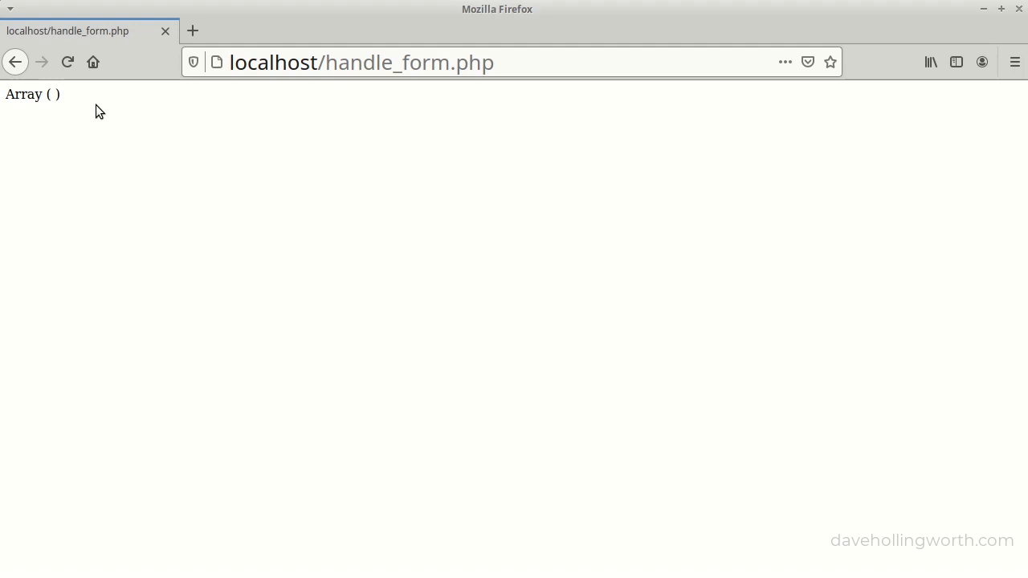
mouse_move(1015, 61)
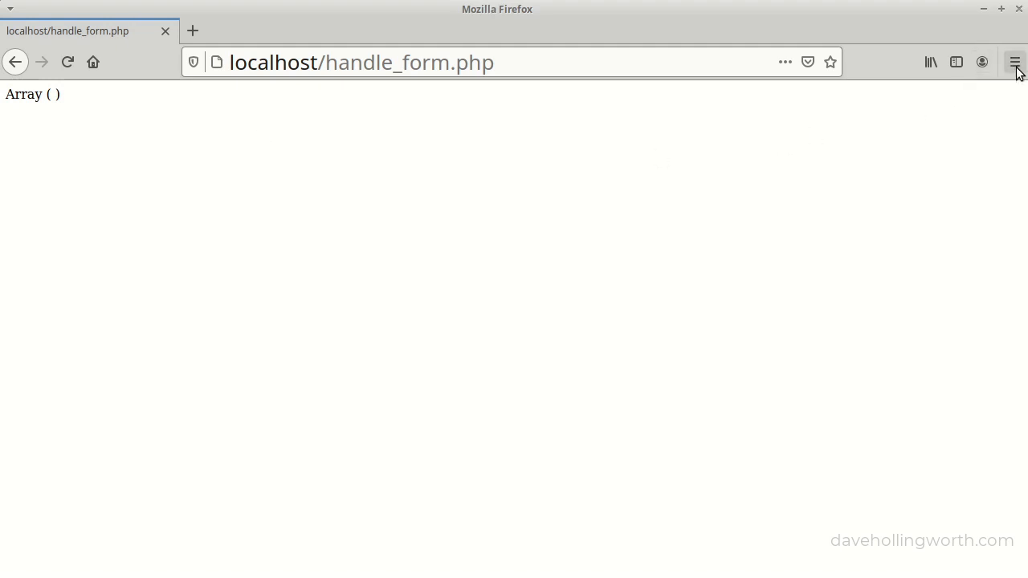
Step: Show the Network panel and submit the form with allow access ticked
click(1015, 61)
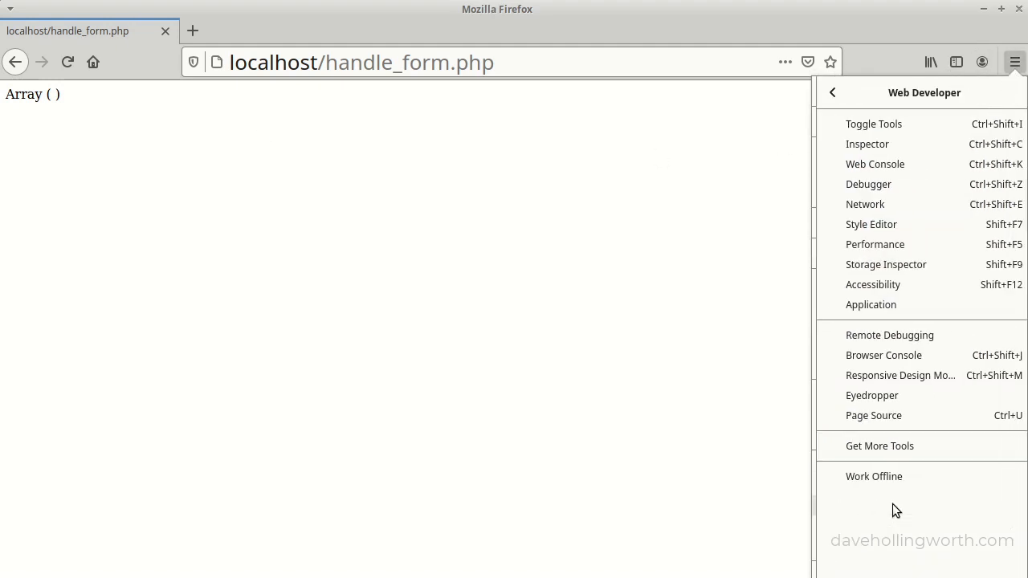
click(865, 204)
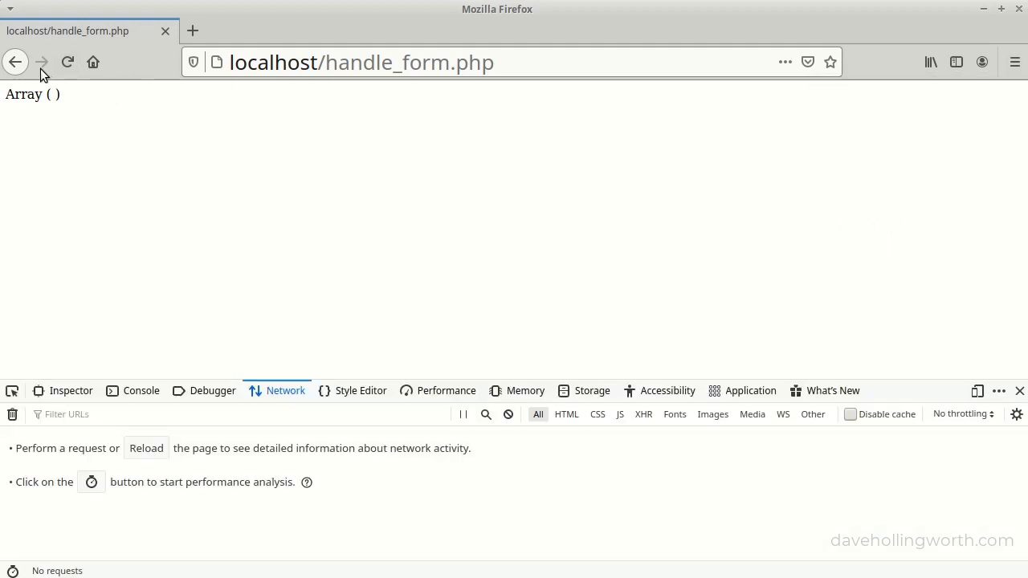
click(16, 61)
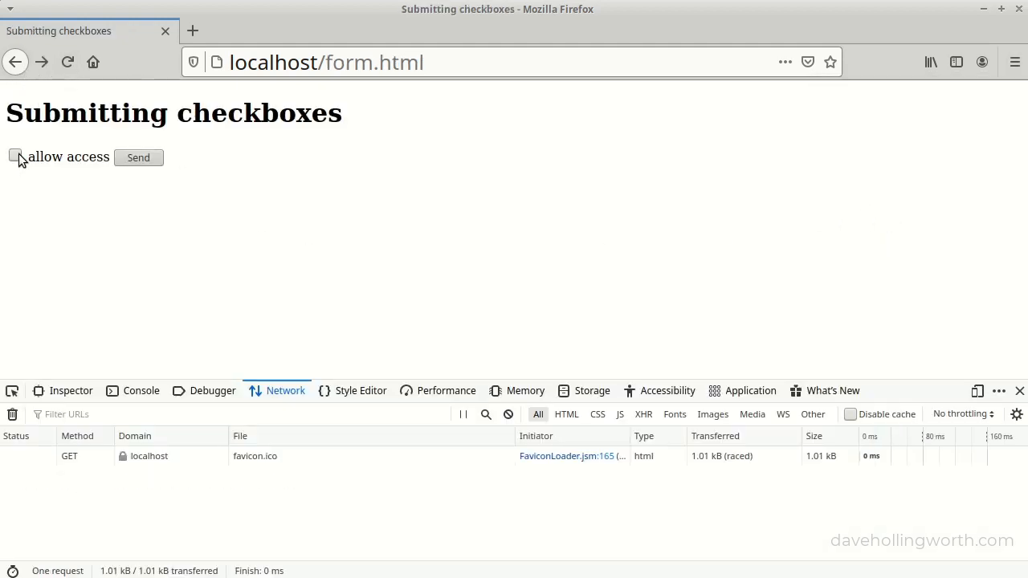
click(138, 157)
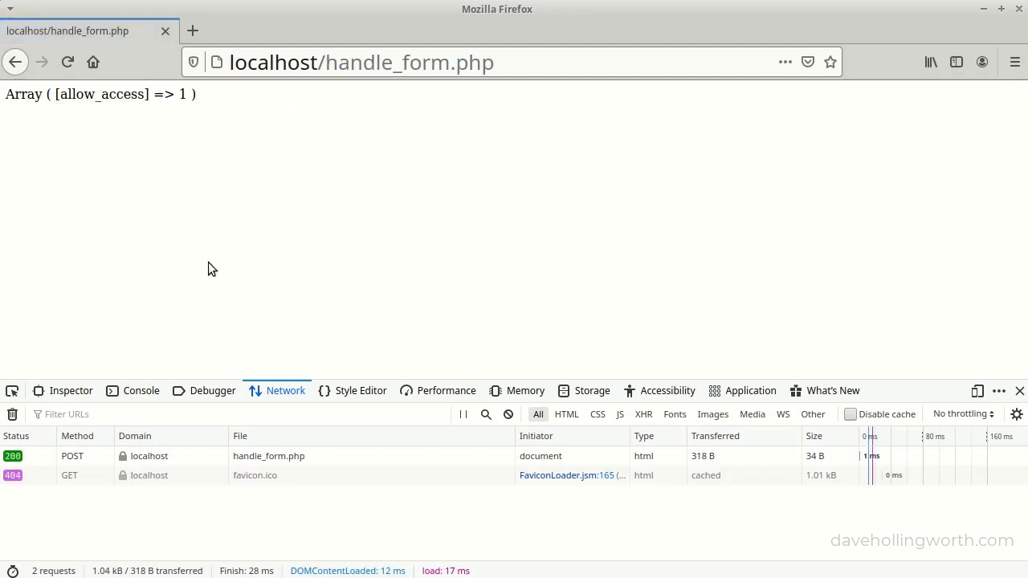
Step: Inspect the POST request's parameters, confirming allow_access=1 was sent
click(268, 457)
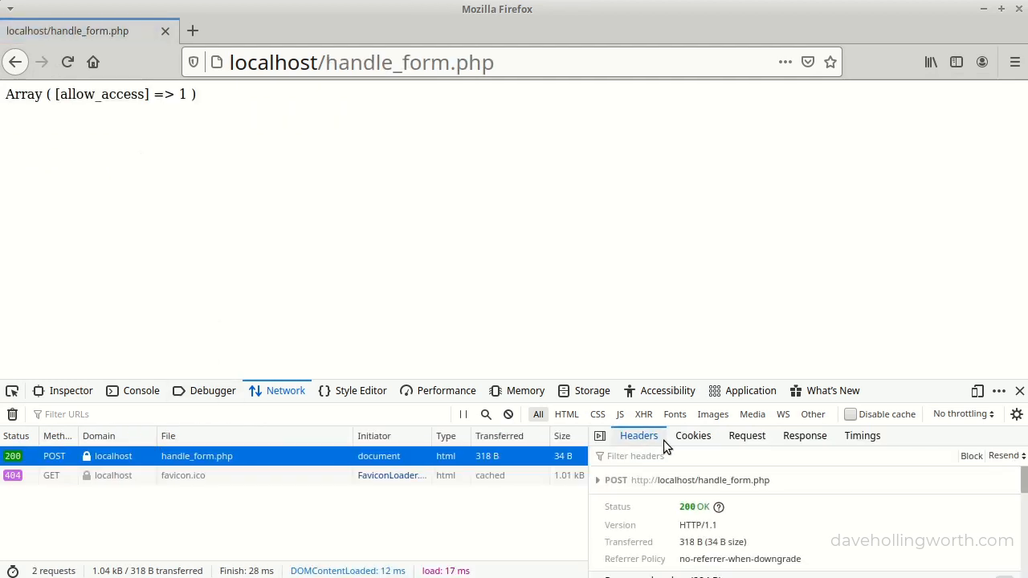
click(745, 436)
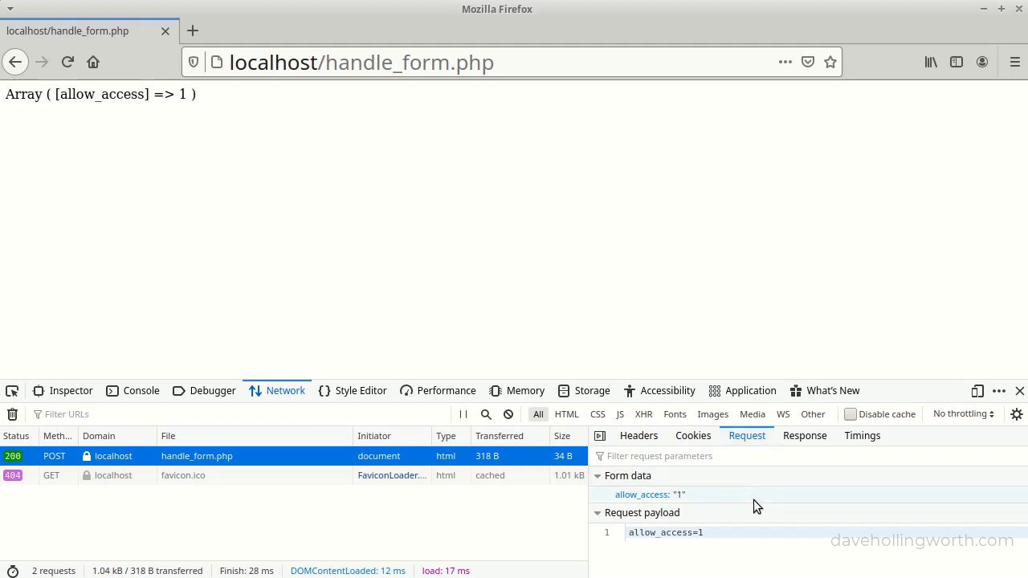
mouse_move(625, 501)
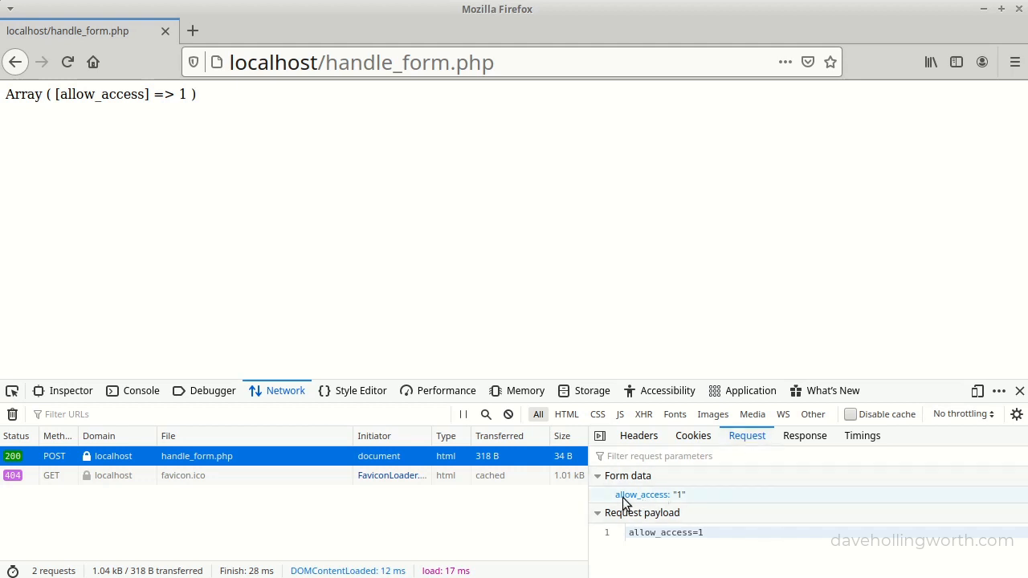
click(651, 495)
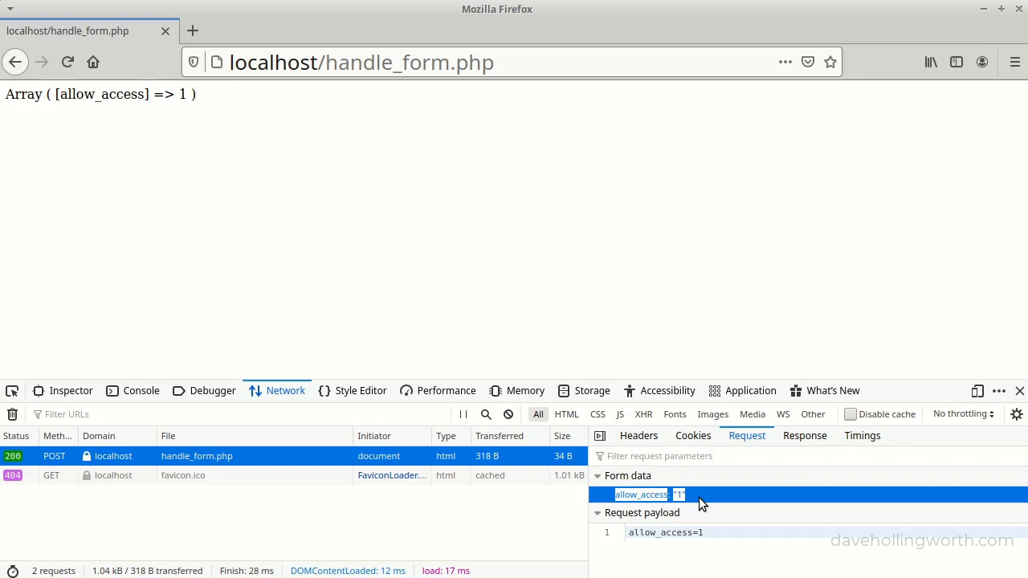
mouse_move(16, 61)
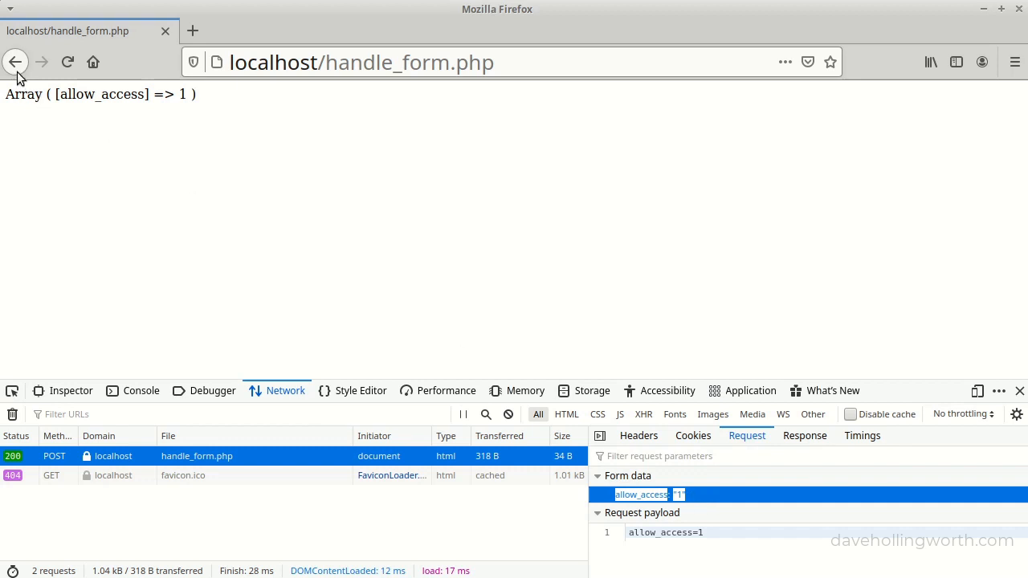
Step: Resubmit with the box unticked and inspect the request, which carries no parameters
click(16, 61)
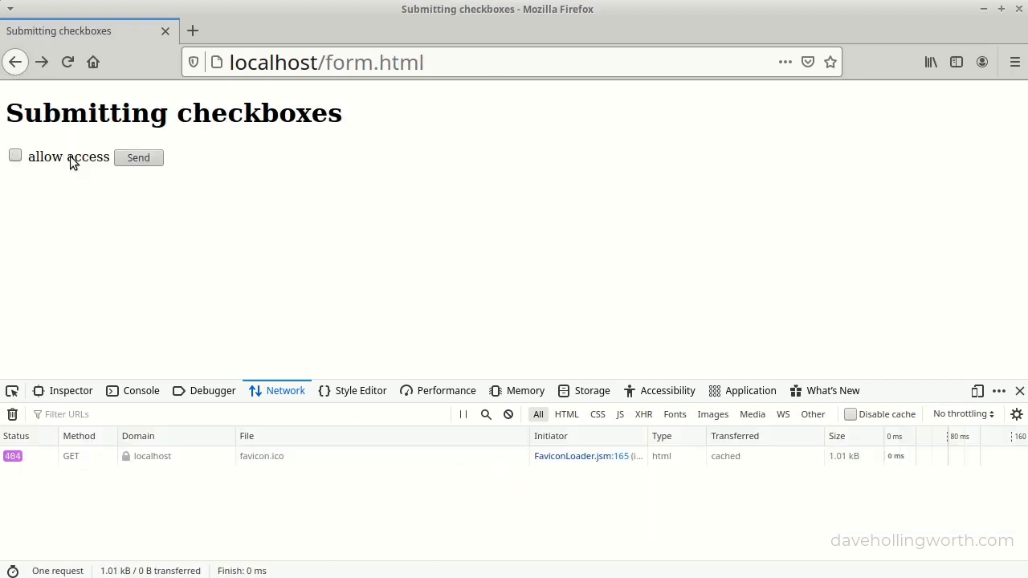
click(138, 157)
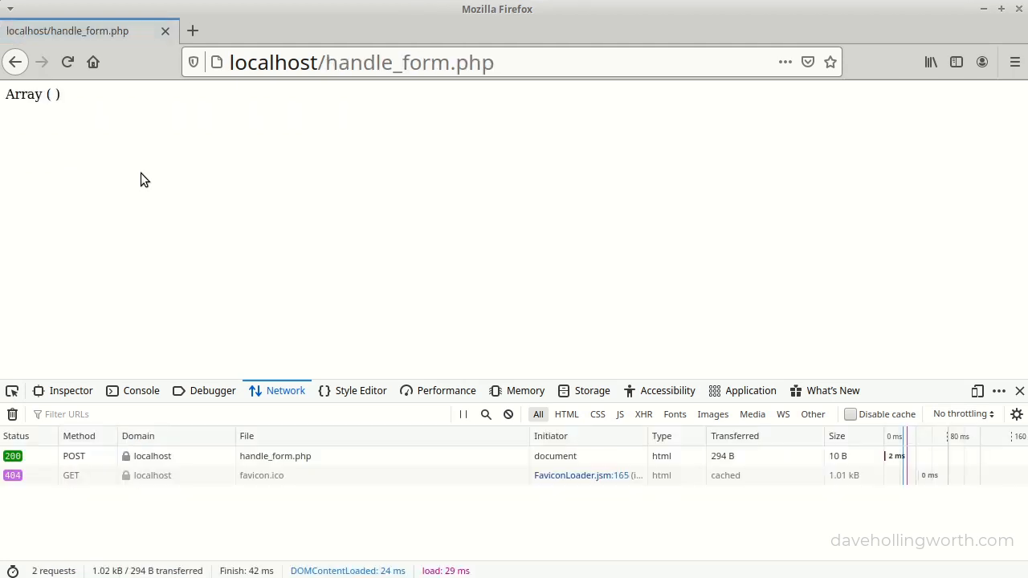
click(276, 457)
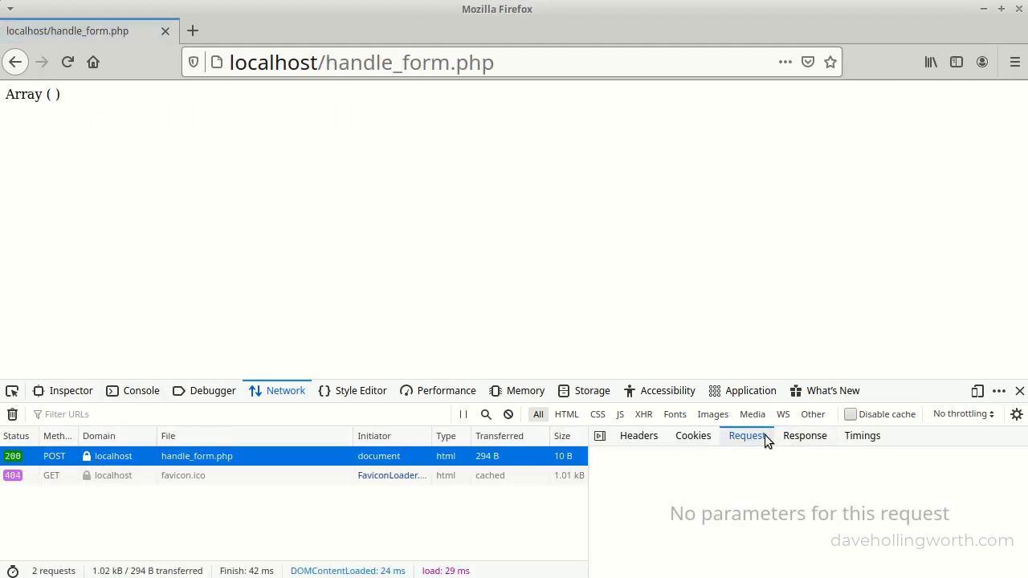
mouse_move(681, 514)
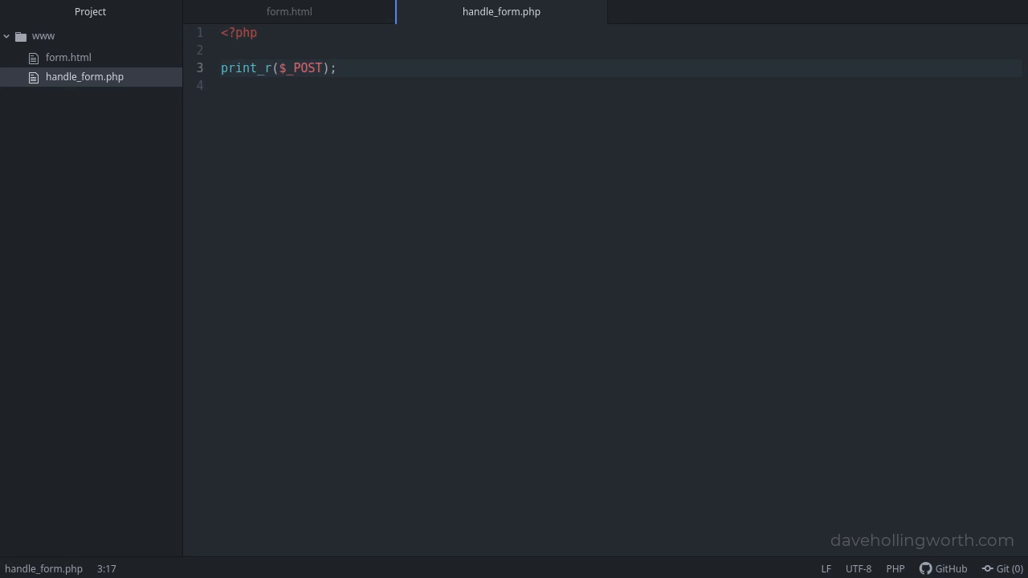
Step: Add echo "<br>"; and print_r($_POST['allow_access']); lines to handle_form.php
key(enter)
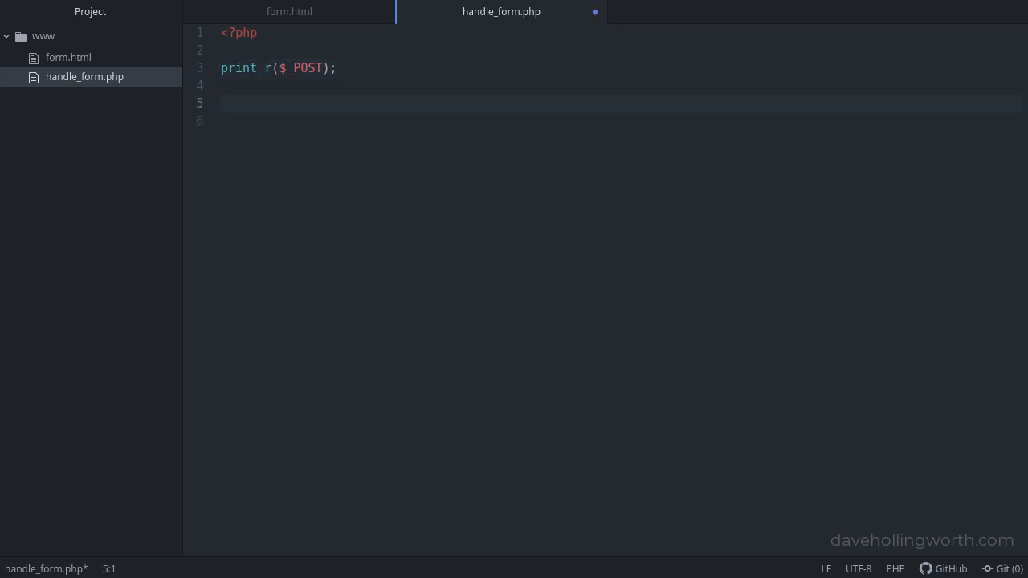
text(echo "<br>";)
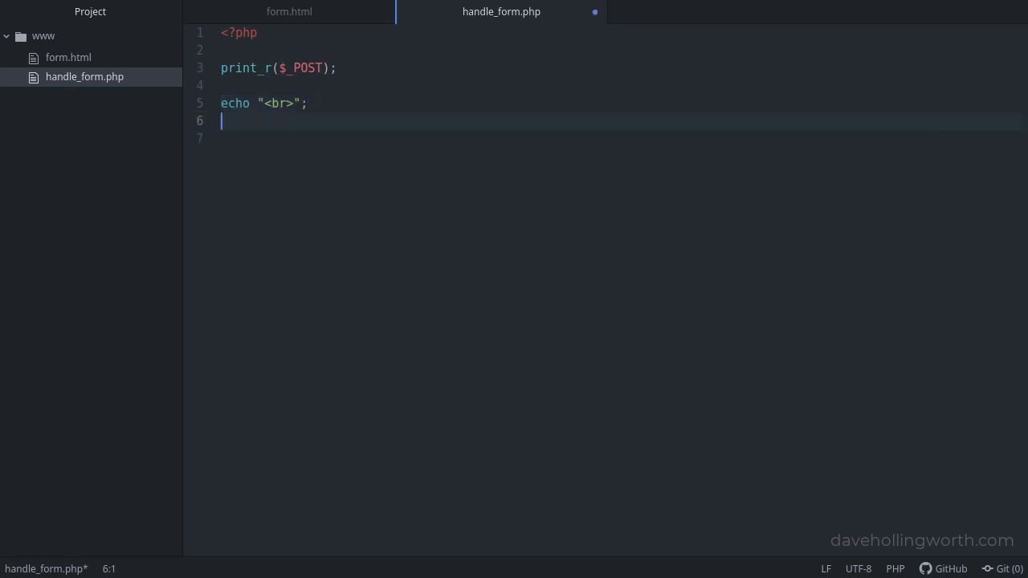
text(print_r($_POST['allow_access']);)
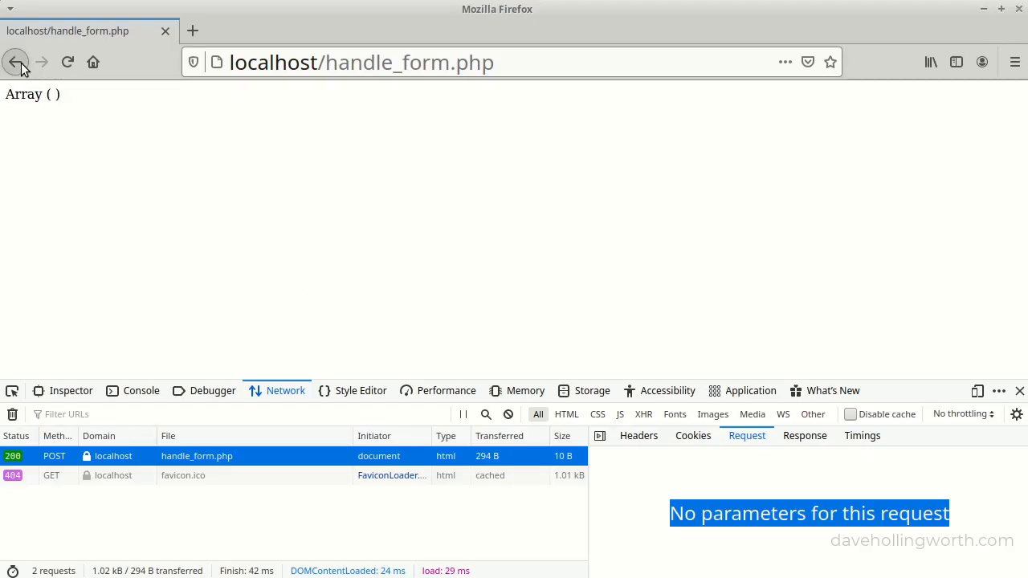
Step: Submit the form ticked and confirm the handler prints 1
click(16, 61)
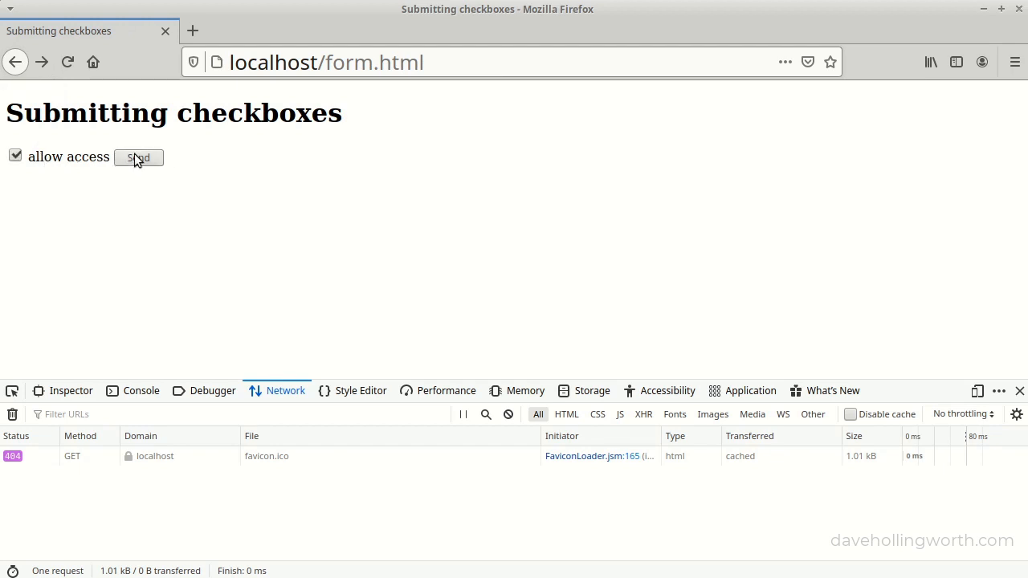
click(138, 158)
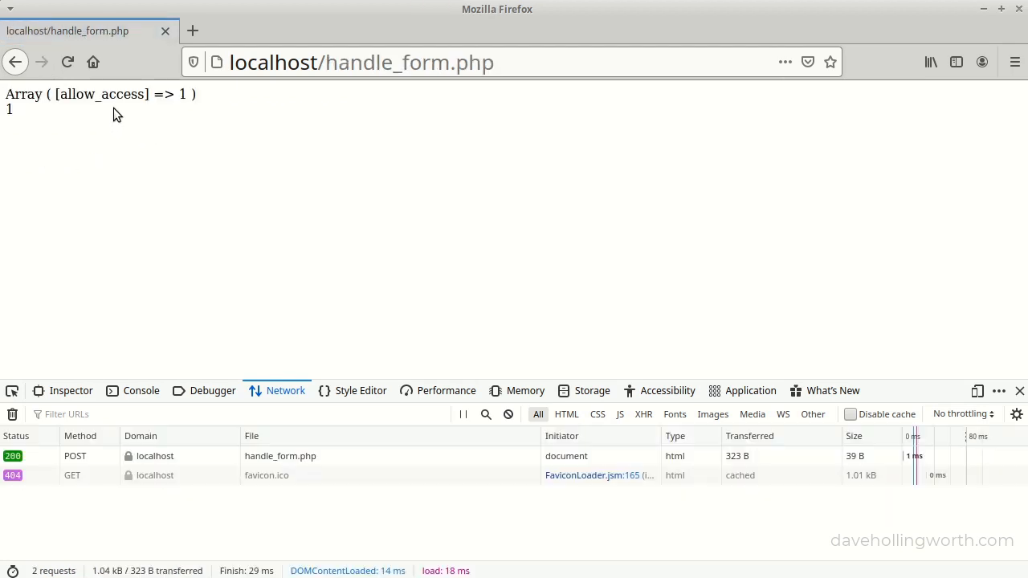
double_click(10, 110)
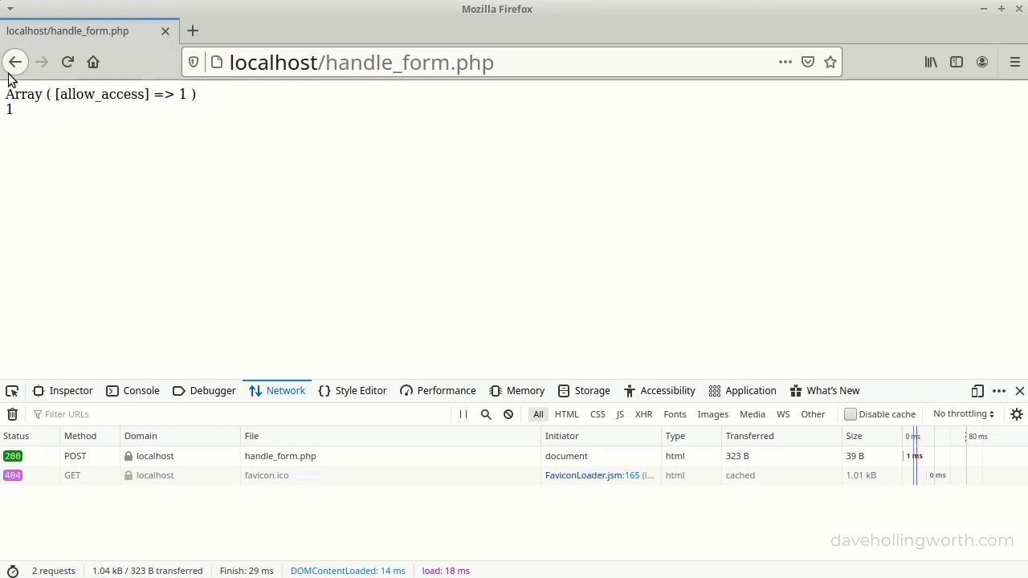
Step: Resubmit unticked and see the undefined index notice for allow_access
click(14, 61)
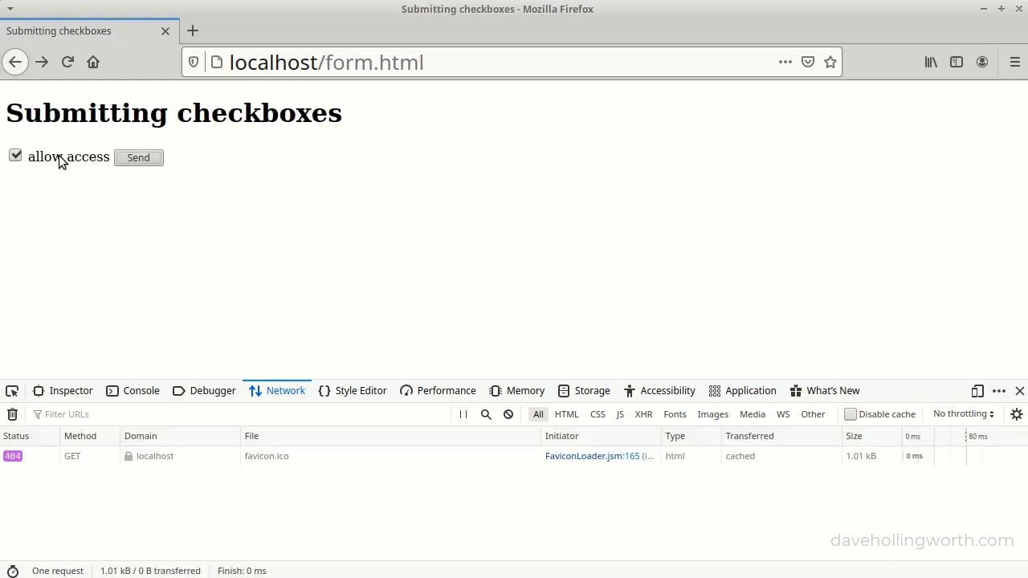
click(138, 157)
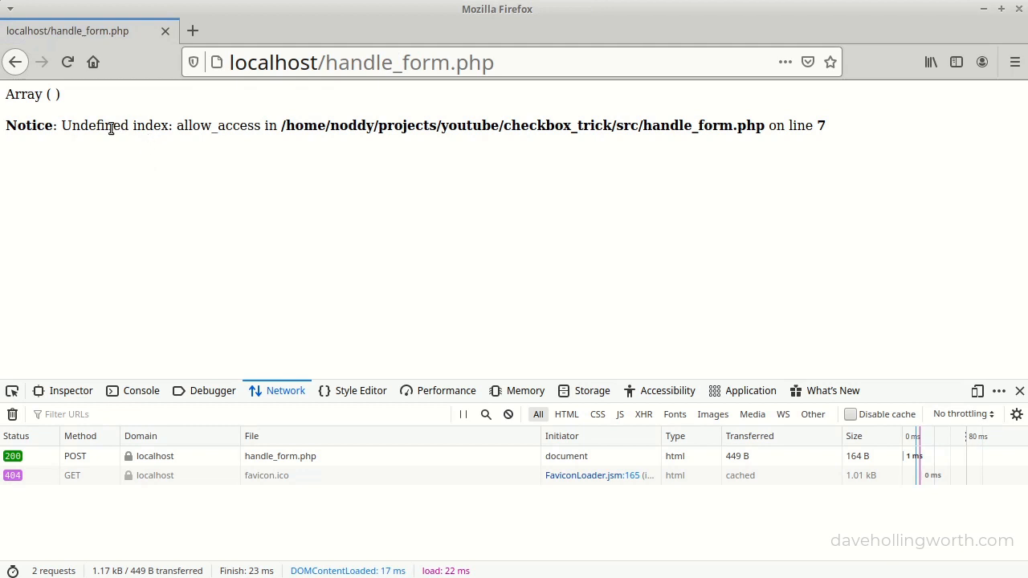
double_click(114, 126)
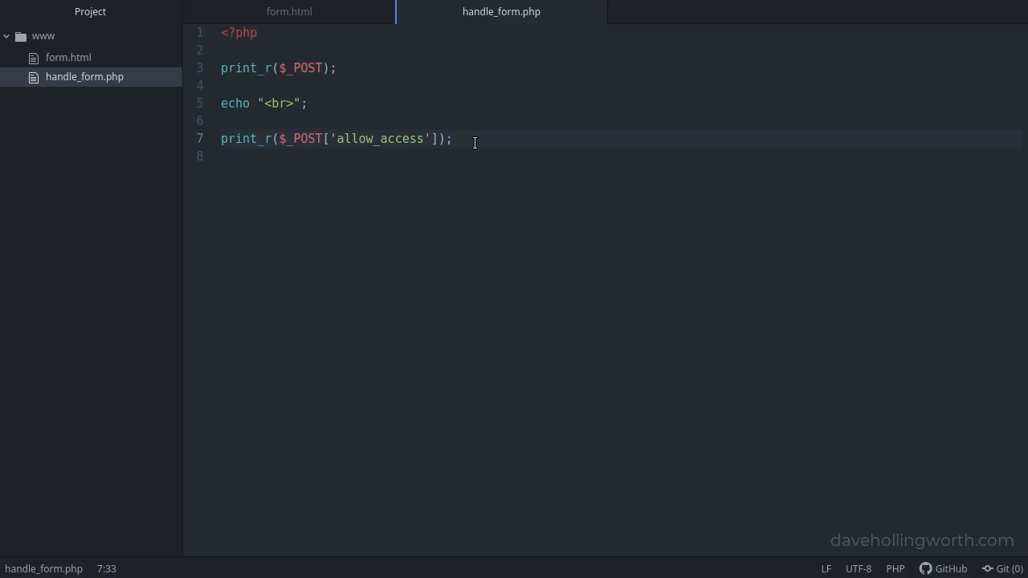
Step: In form.html, give the hidden input before the checkbox name="allow_access"
click(289, 11)
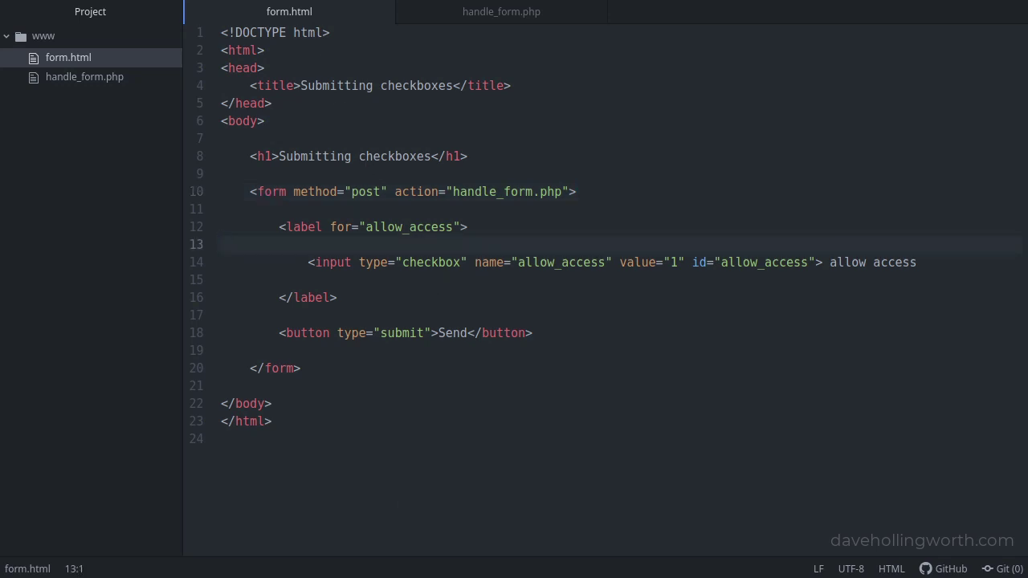
click(225, 244)
text(<input type="hidden">)
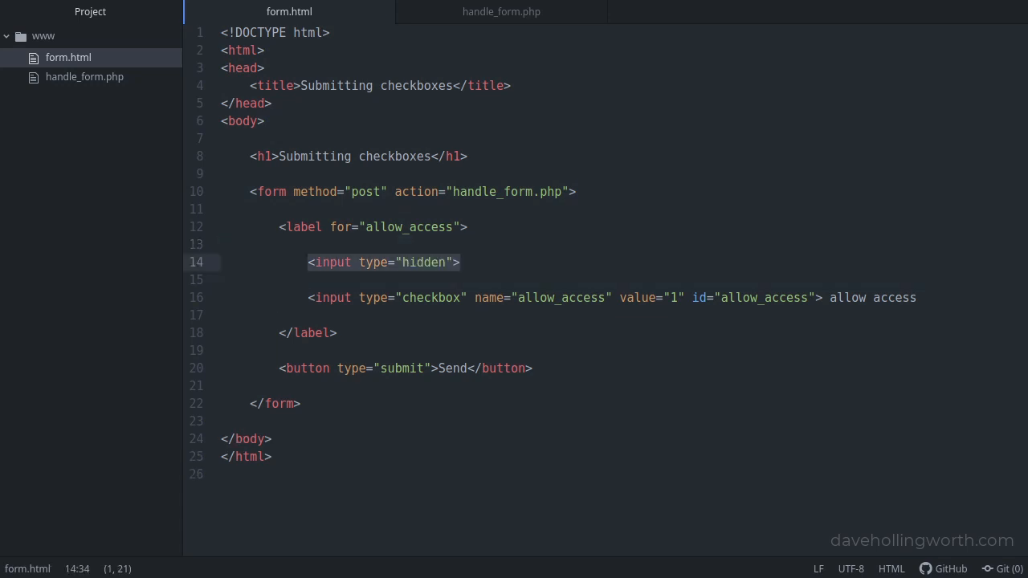
click(386, 262)
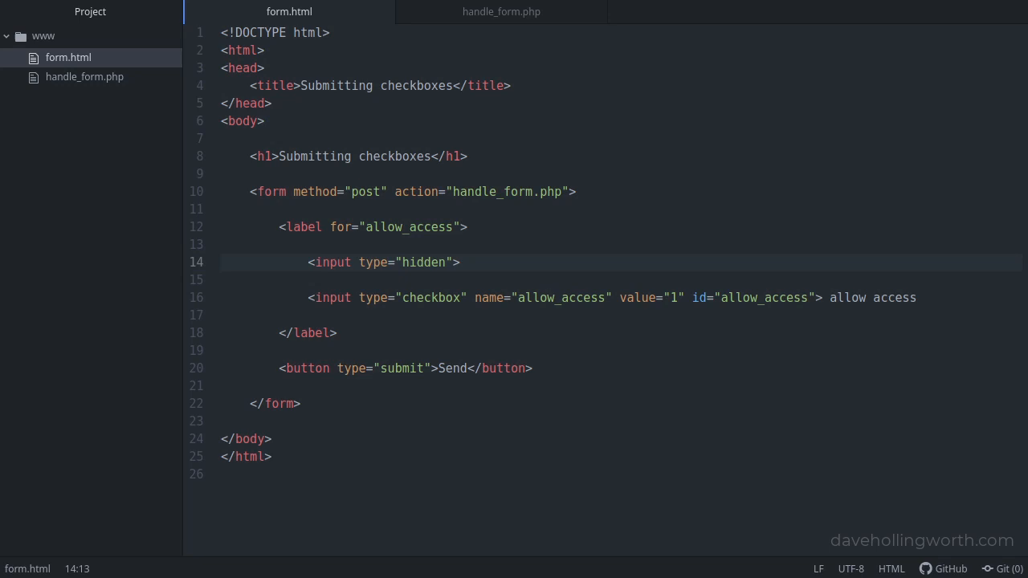
click(456, 262)
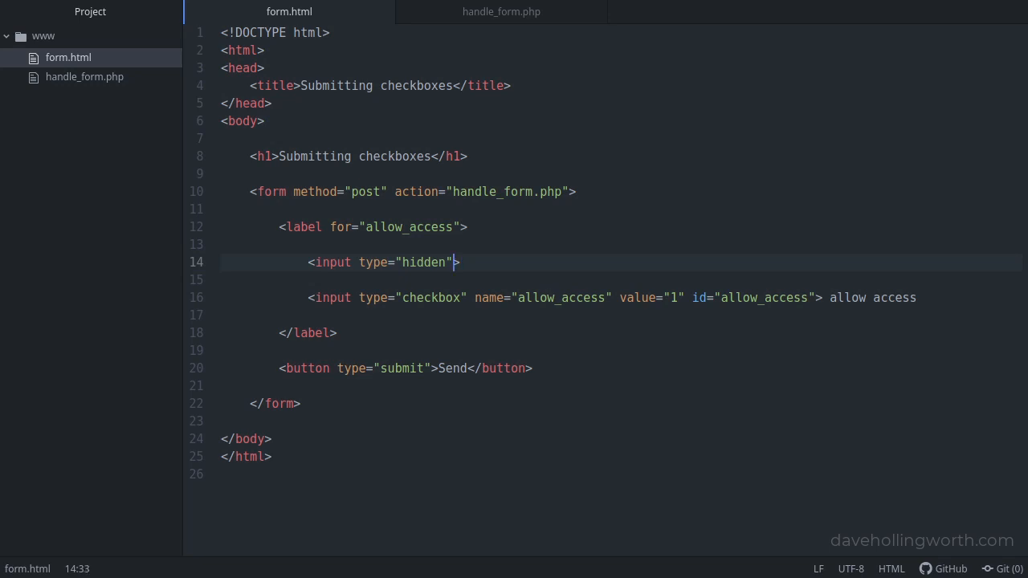
text(name="allow_access")
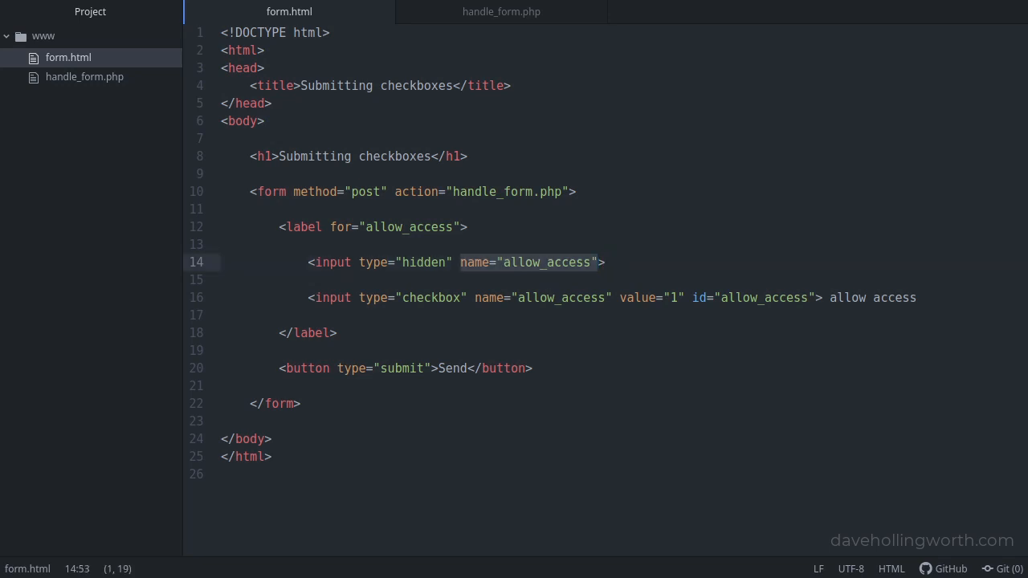
Step: Add value="0" to the hidden input and save
click(600, 264)
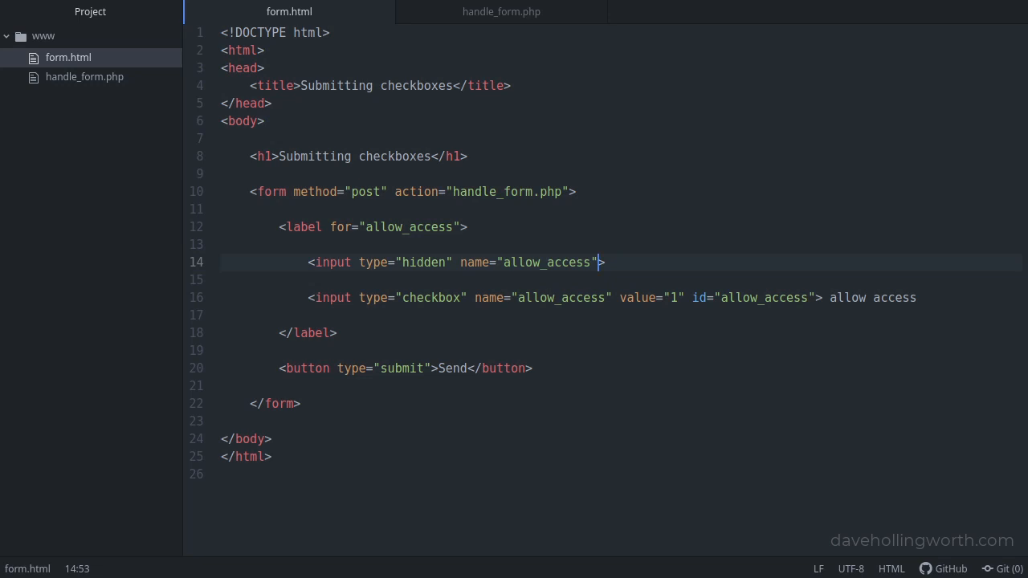
text(value="0")
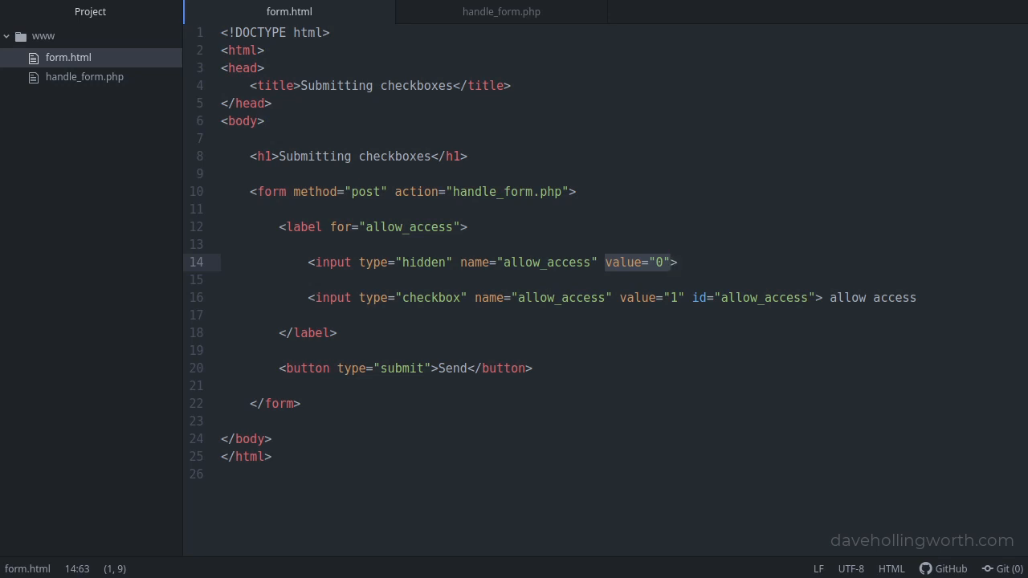
click(604, 264)
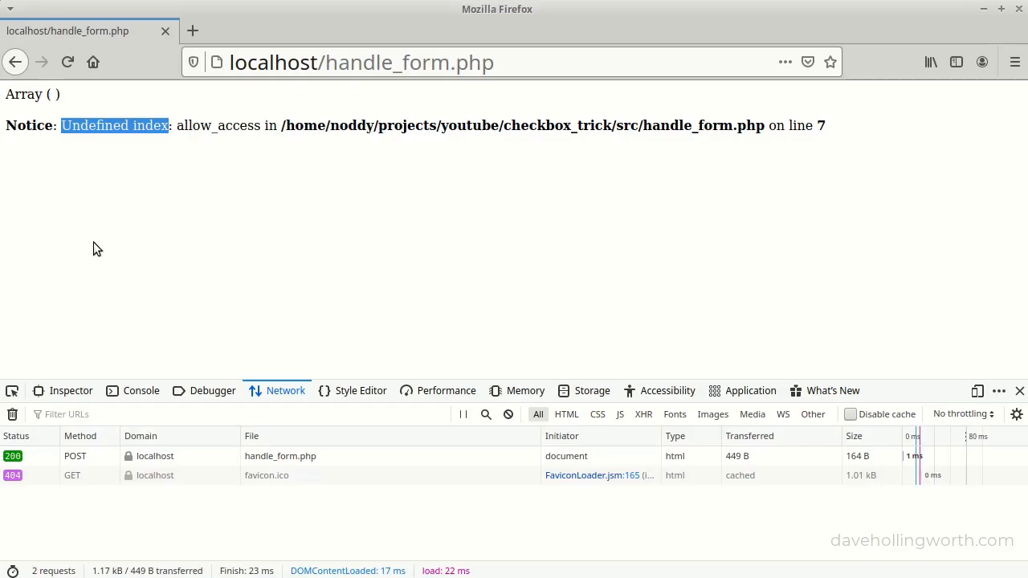
Step: Submit the form with allow access ticked, printing allow_access => 1
click(16, 61)
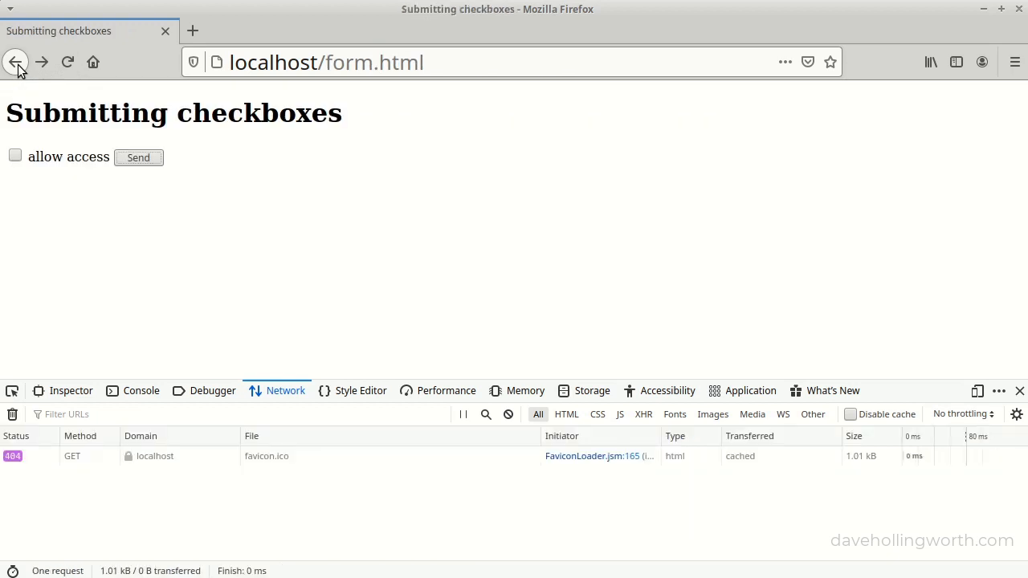
click(16, 155)
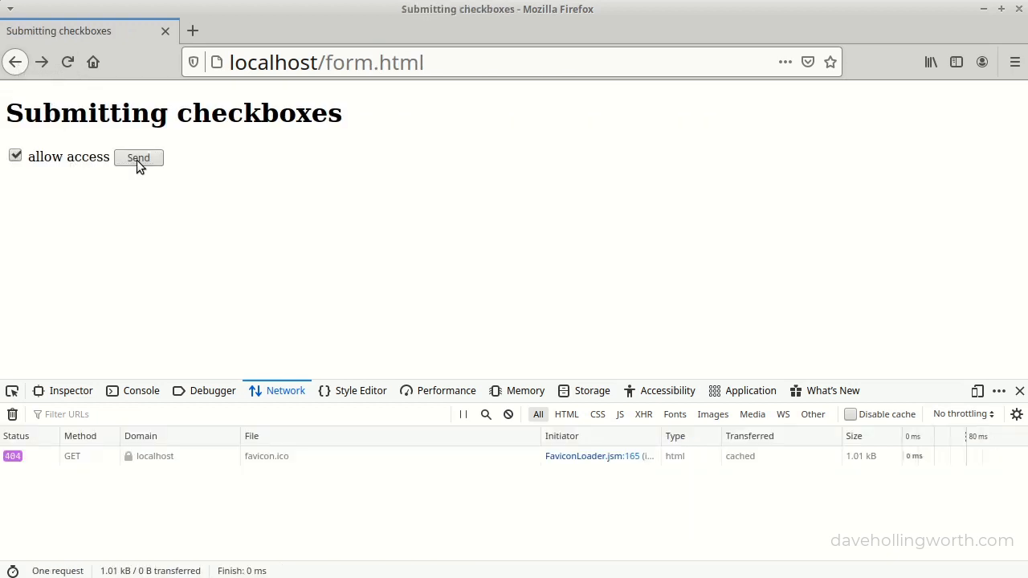
click(138, 158)
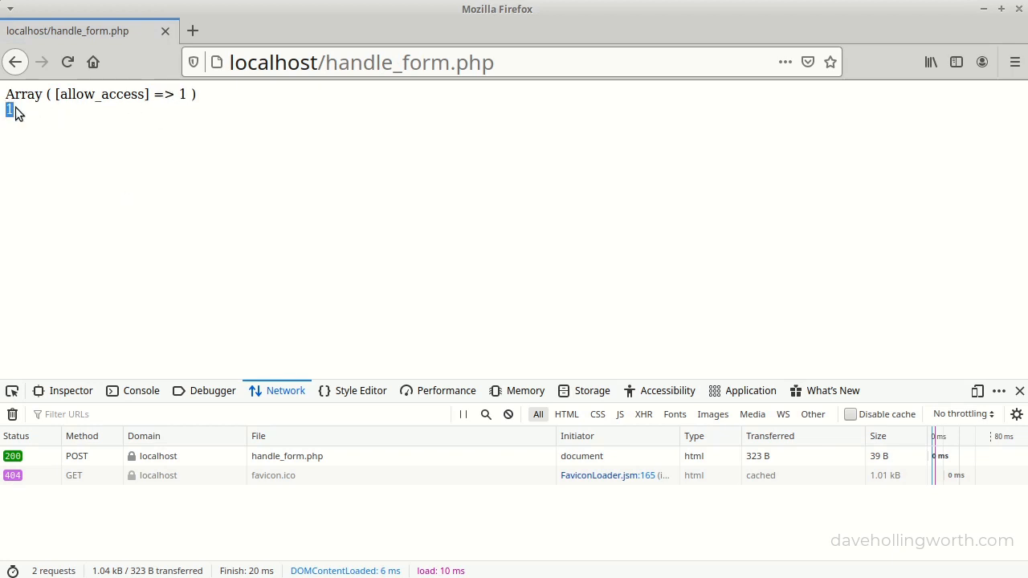
mouse_move(82, 437)
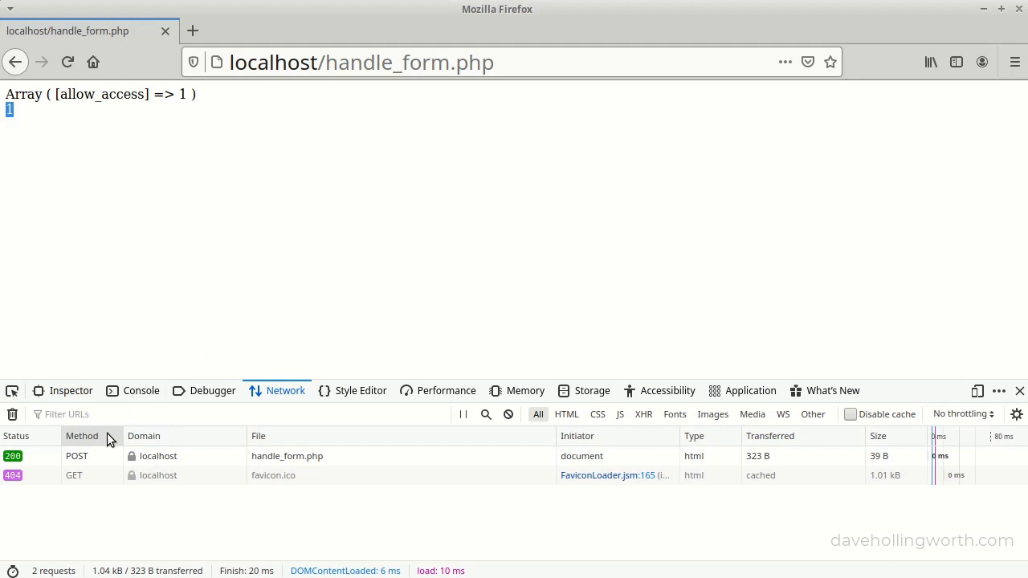
Step: Inspect the POST request's form data, which lists allow_access as both 0 and 1
click(286, 456)
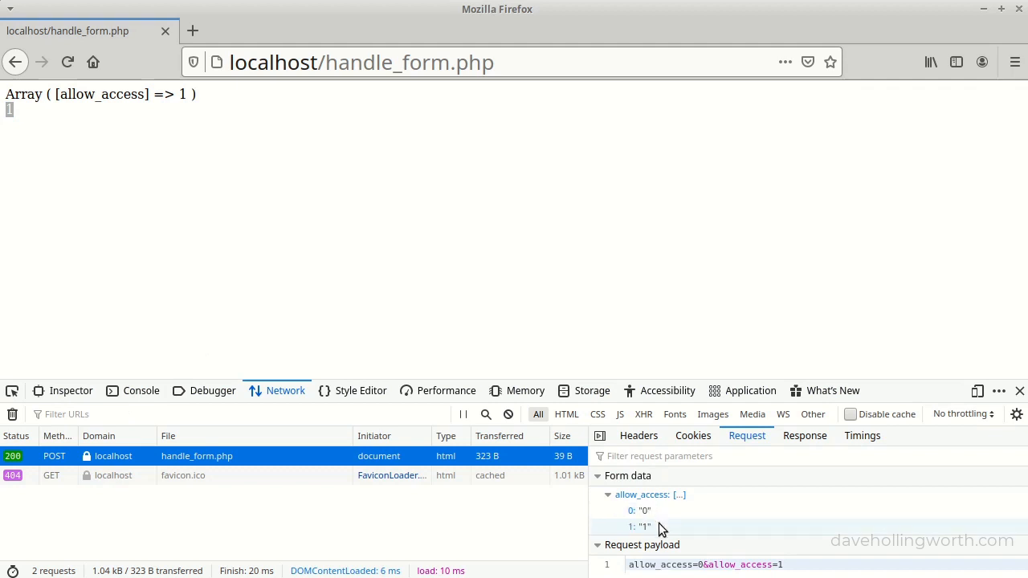
click(640, 511)
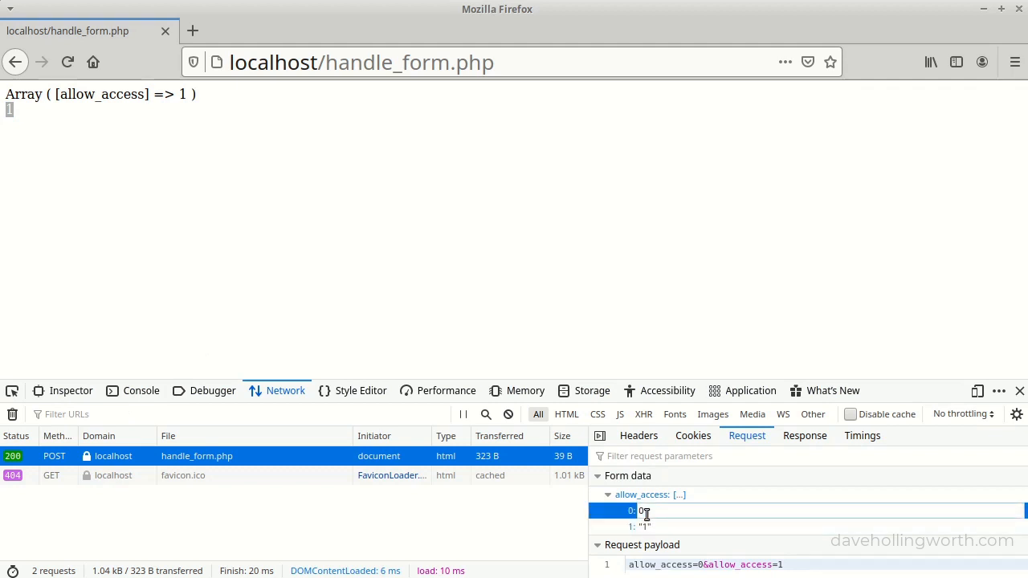
click(643, 527)
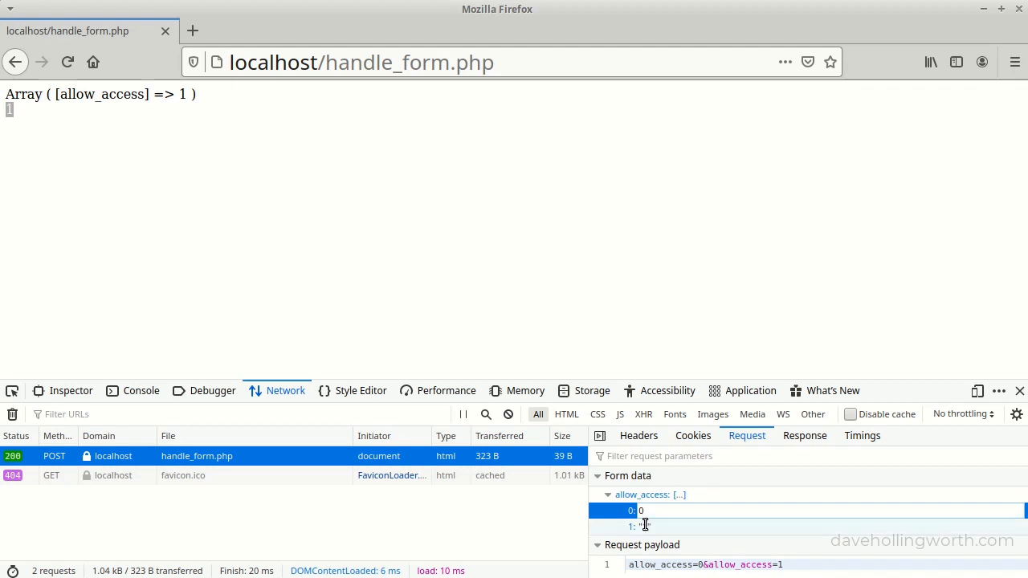
click(639, 526)
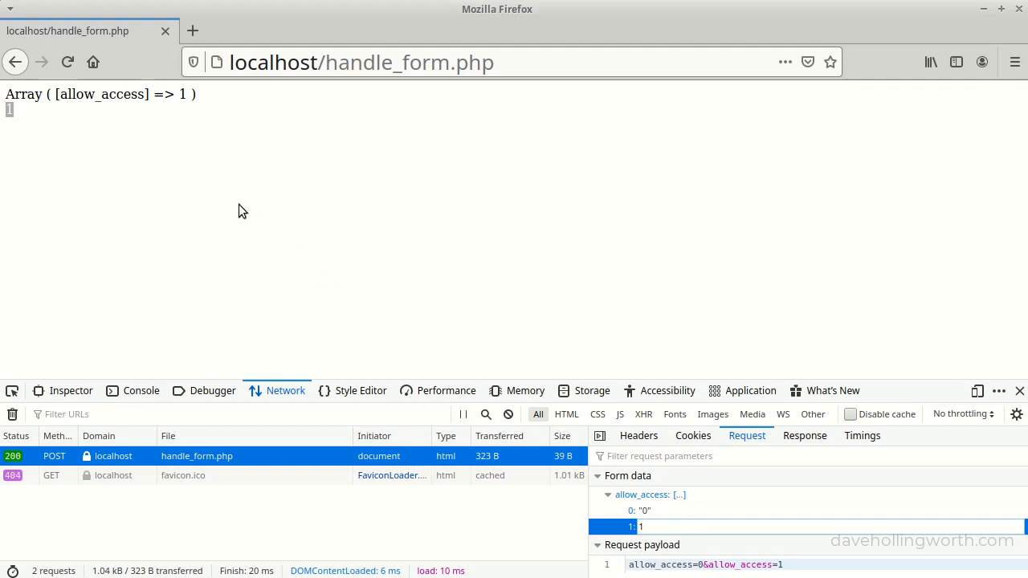
Step: Submit the form unticked and confirm it prints allow_access => 0 with no notice
click(16, 61)
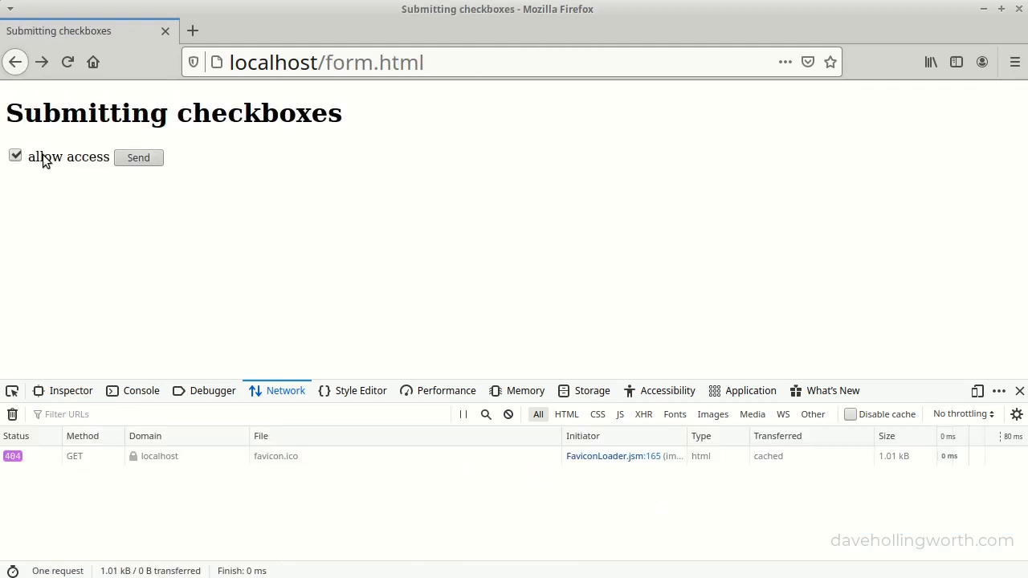
click(16, 154)
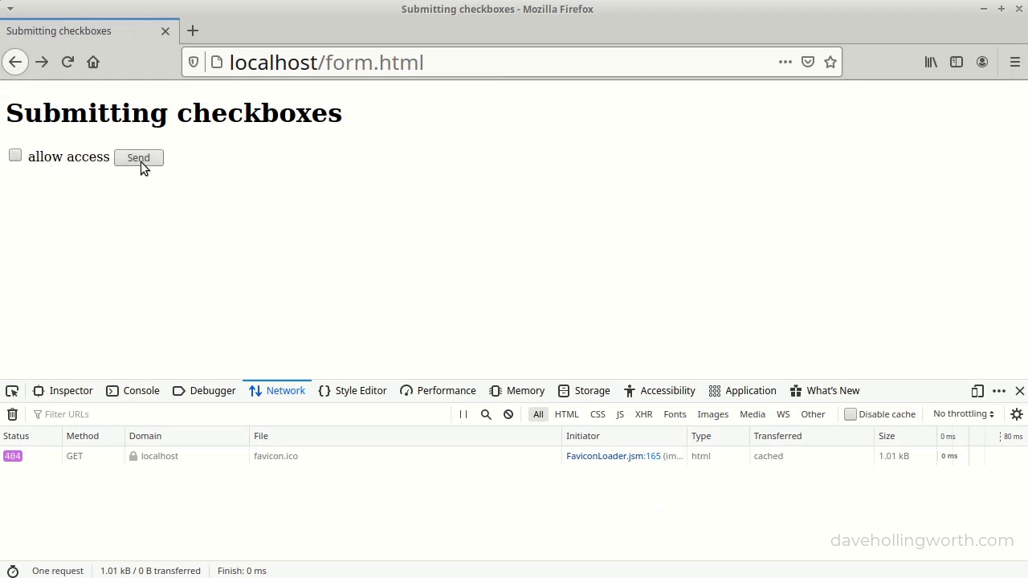
click(139, 158)
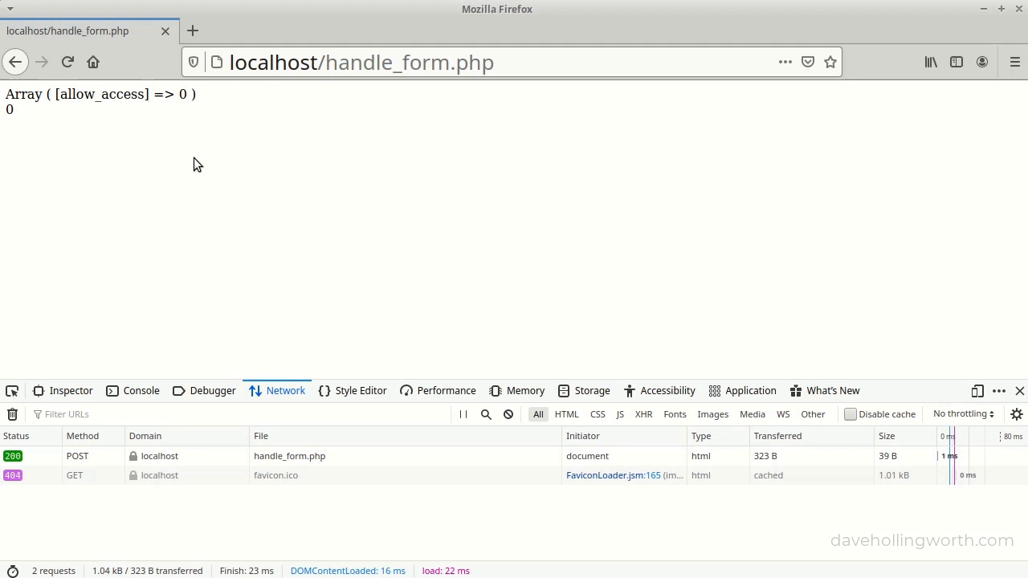
mouse_move(135, 164)
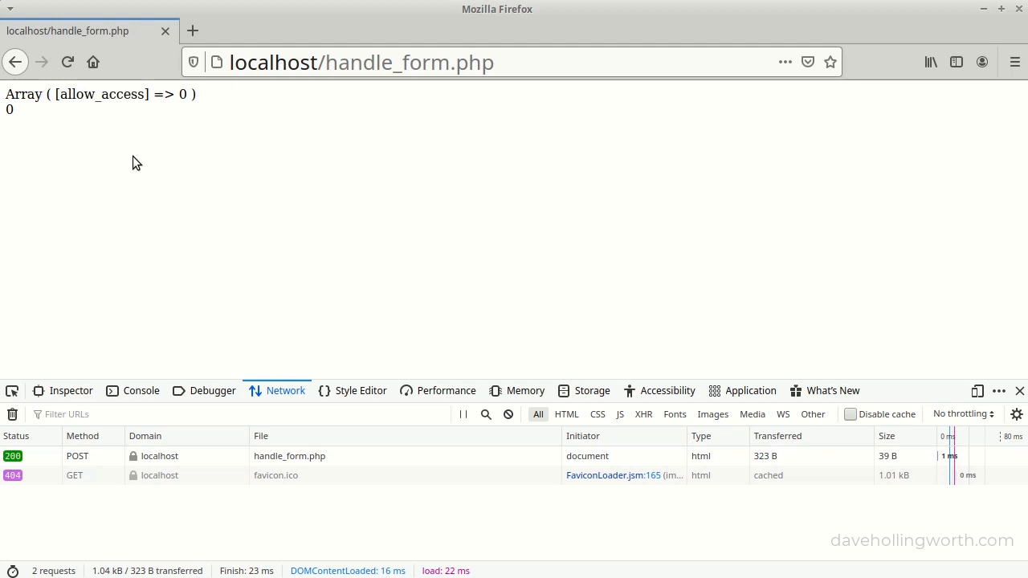
double_click(8, 110)
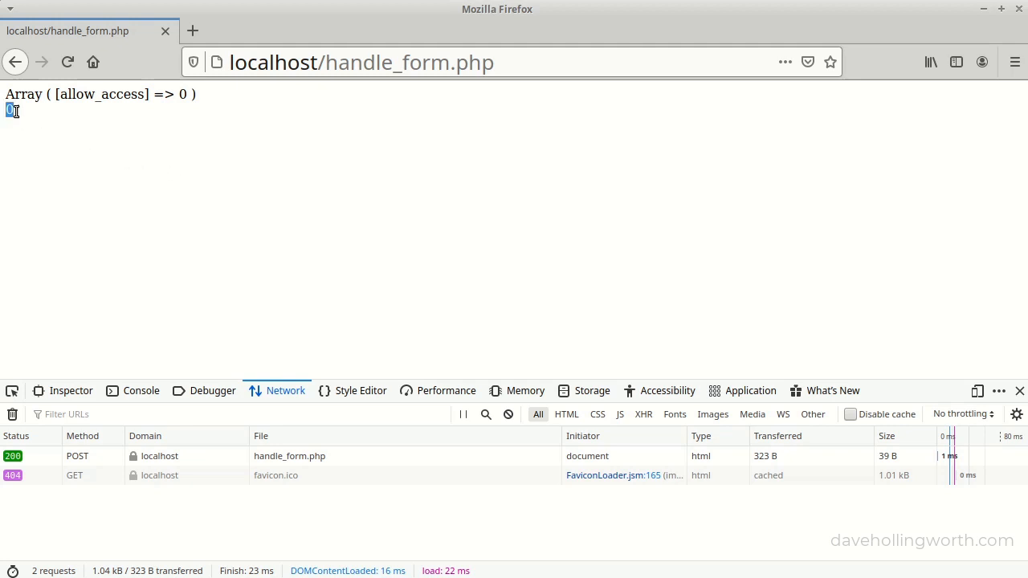
mouse_move(51, 140)
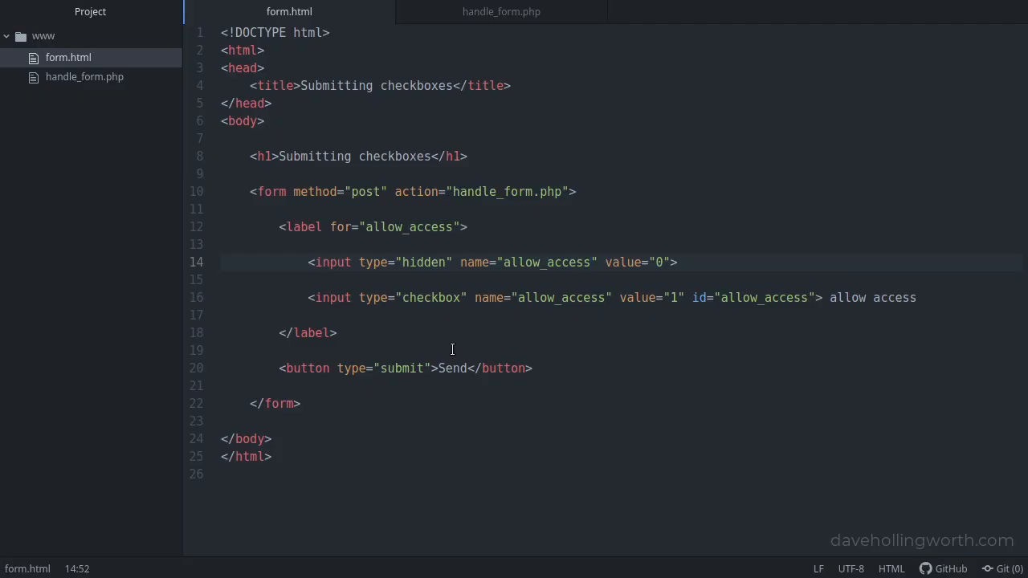
click(591, 262)
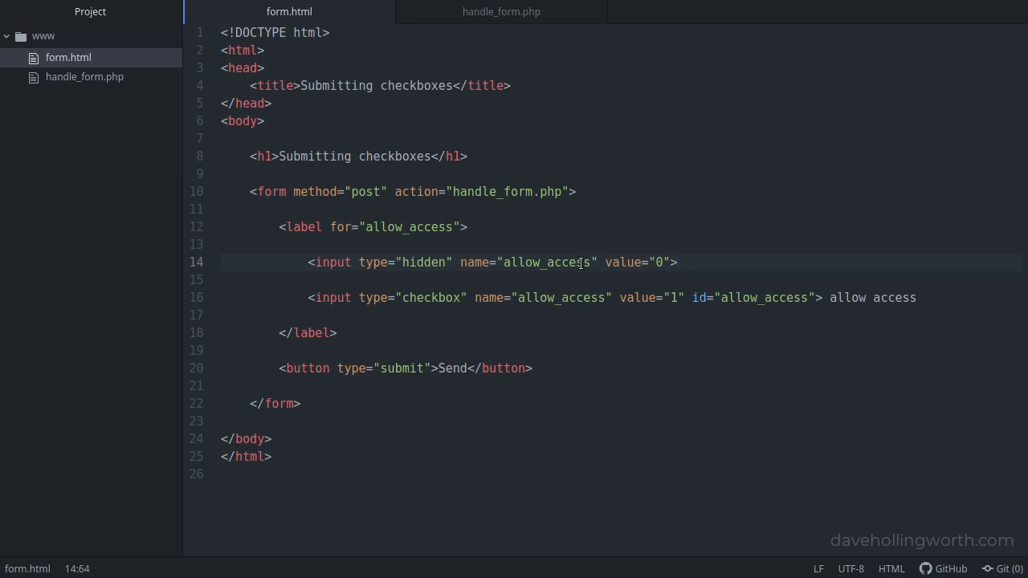
double_click(547, 261)
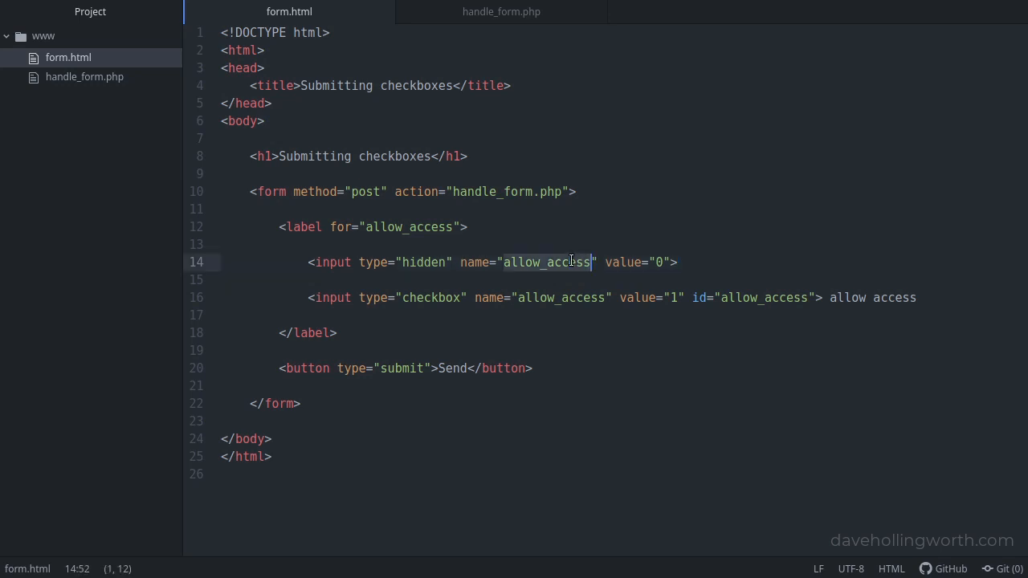